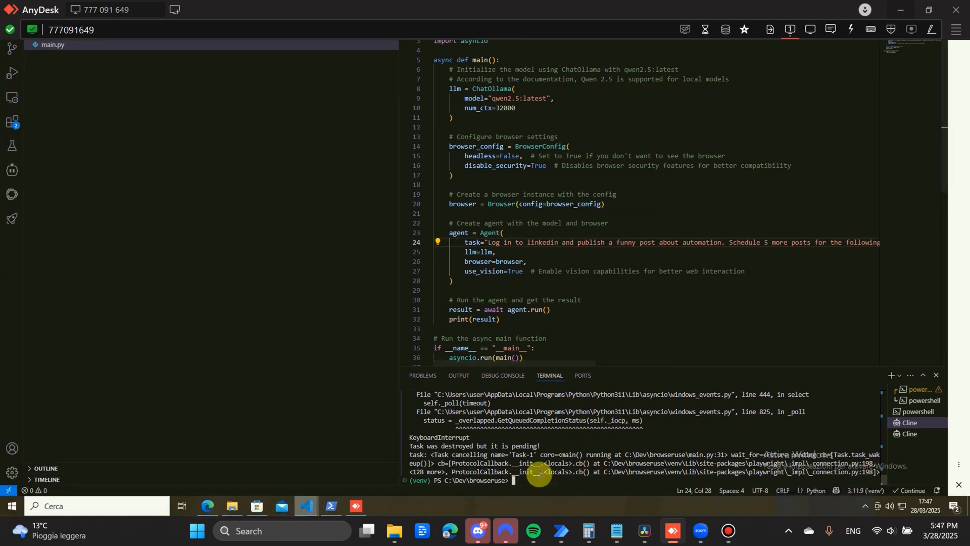
mouse_move(535, 476)
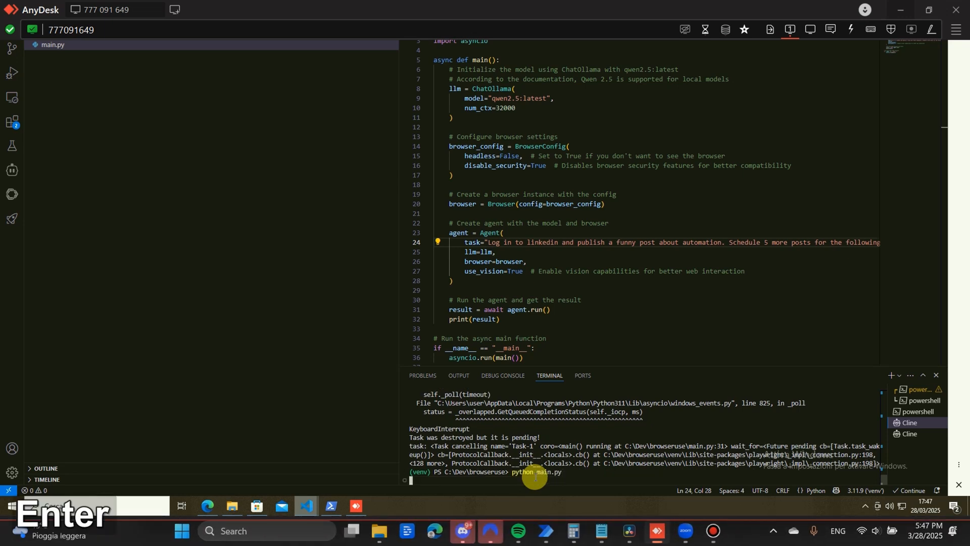
- Relaunch the browser agent by running python main.py in the terminal
key(Enter)
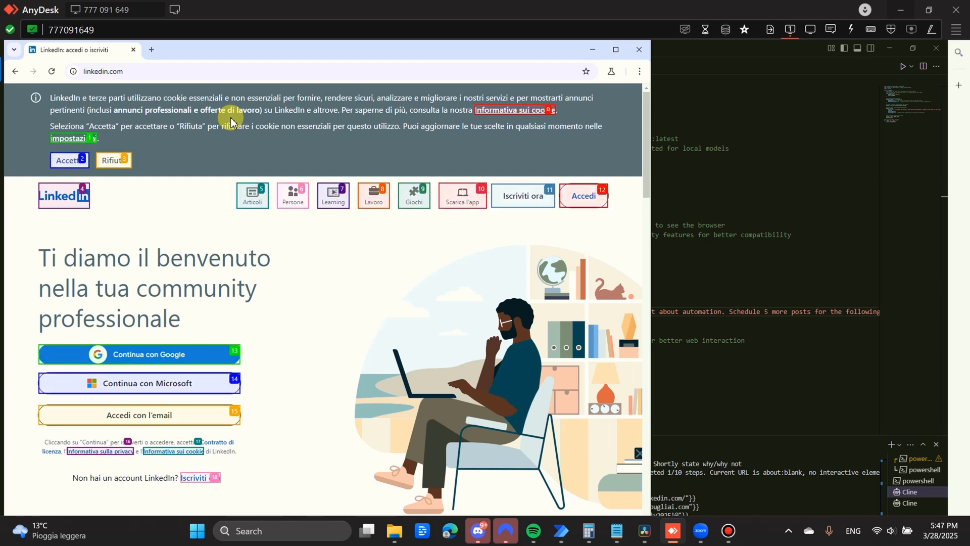
click(66, 161)
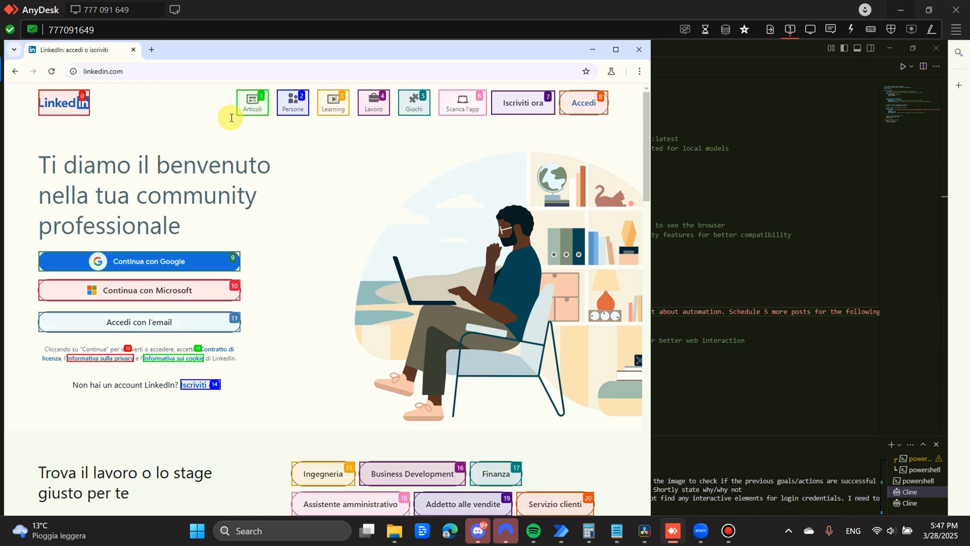
click(582, 102)
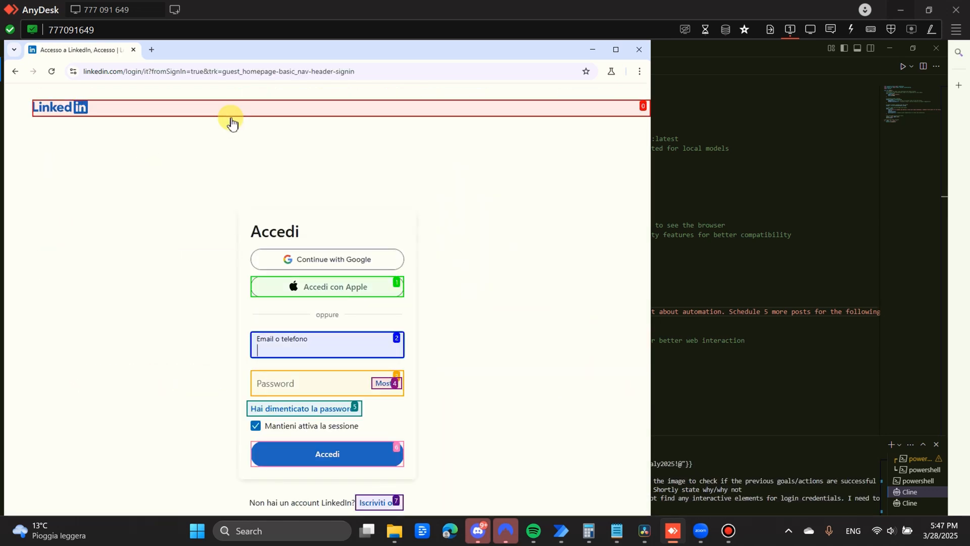
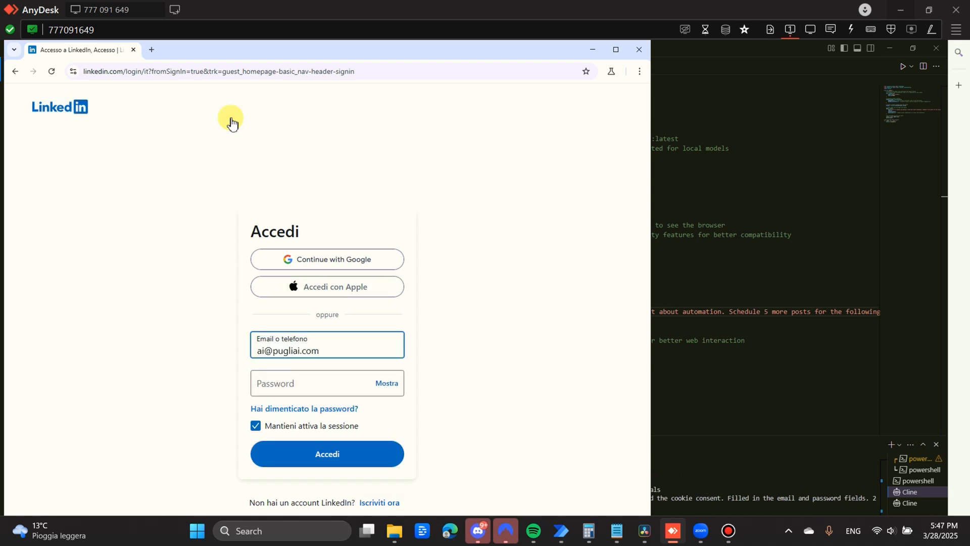
click(327, 454)
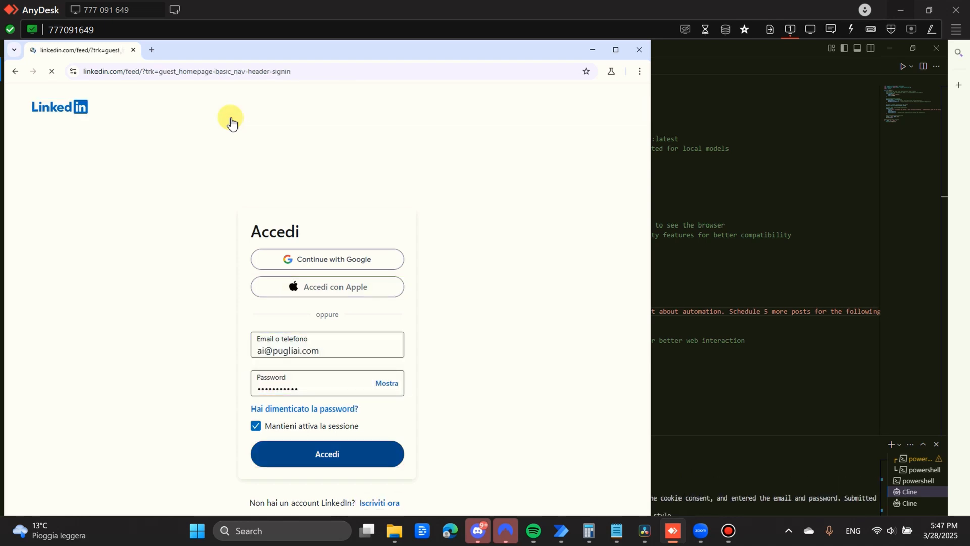
click(326, 453)
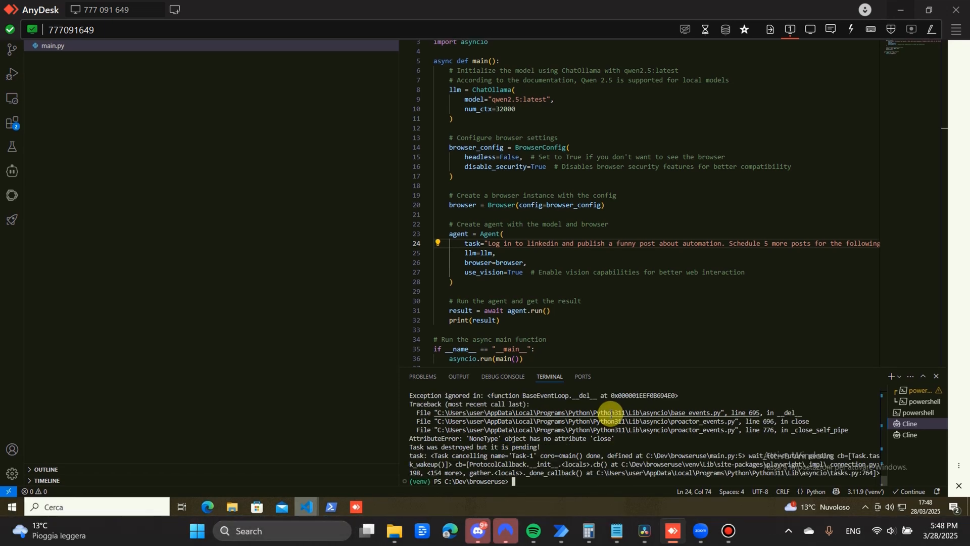
click(891, 30)
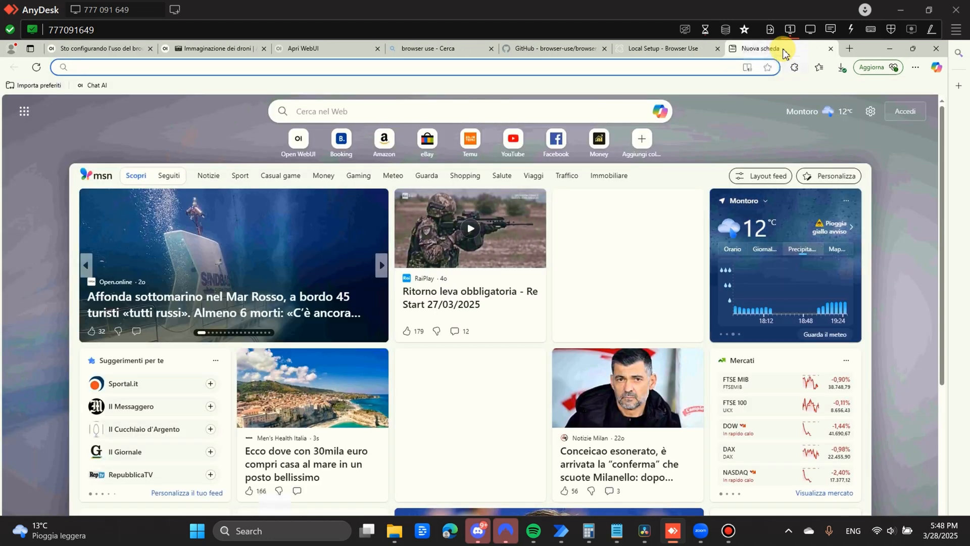
- Search Bing for 'python' and open python.org's Windows releases page listing Python 3.13.2
text(python)
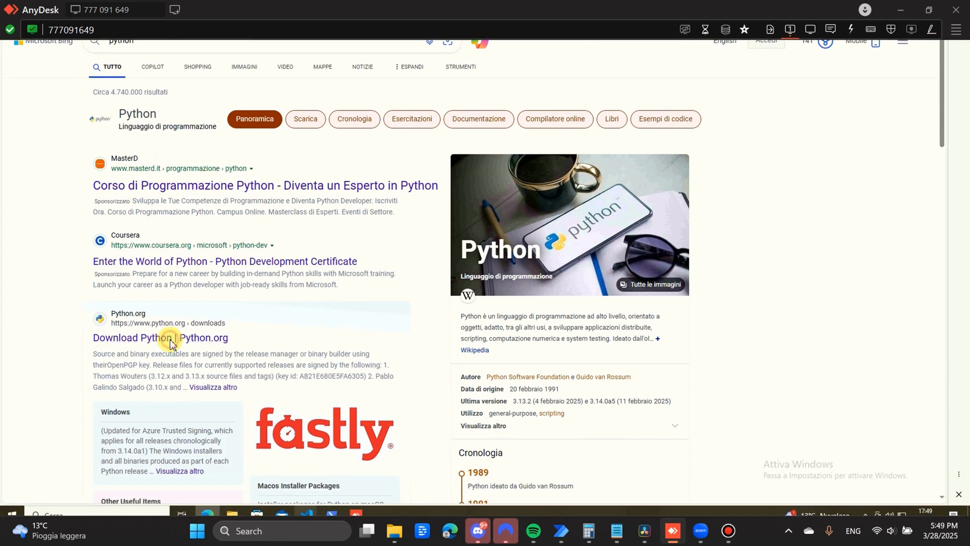
click(160, 338)
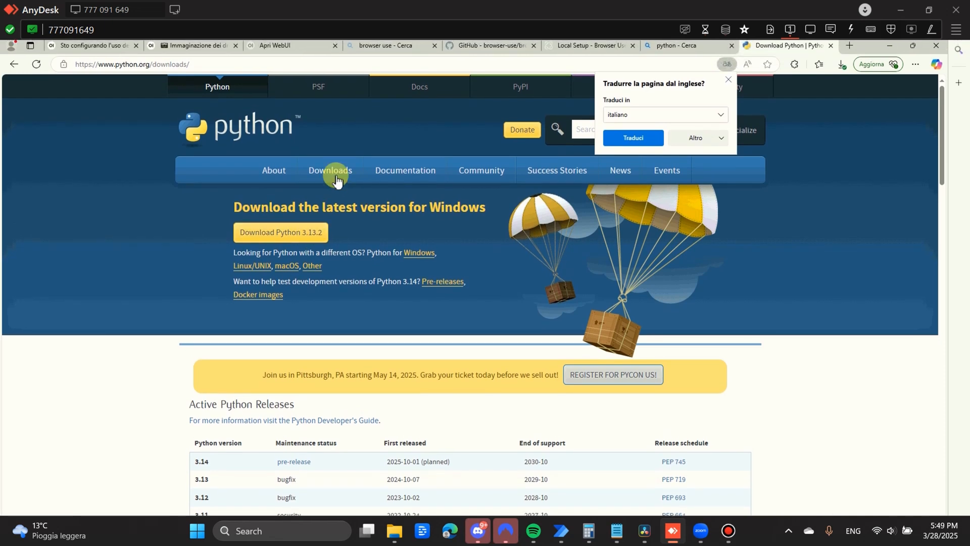
click(330, 170)
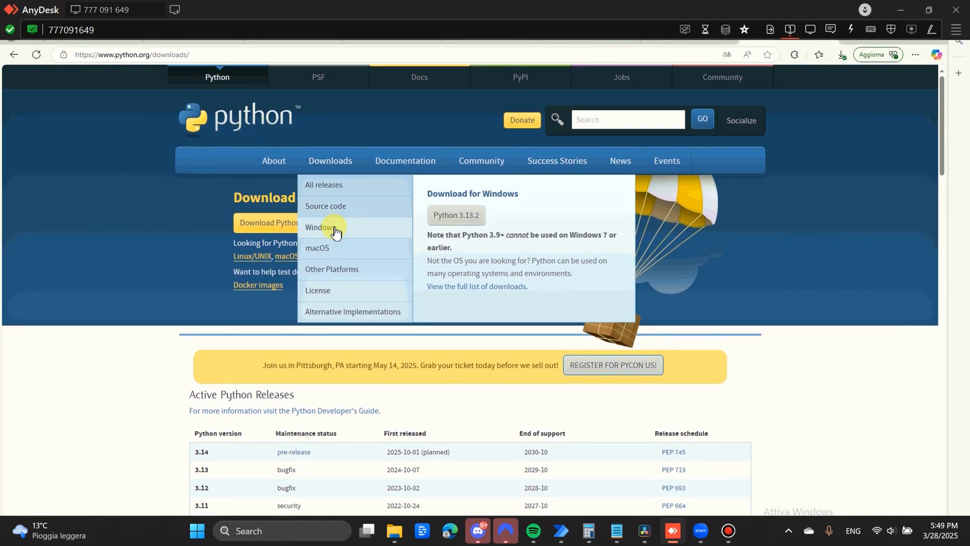
click(320, 227)
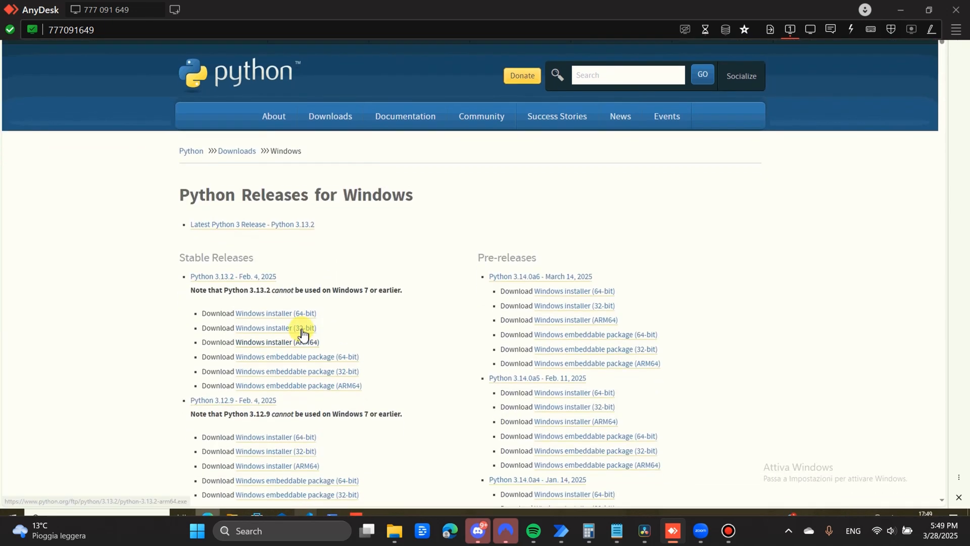
scroll(down, 3)
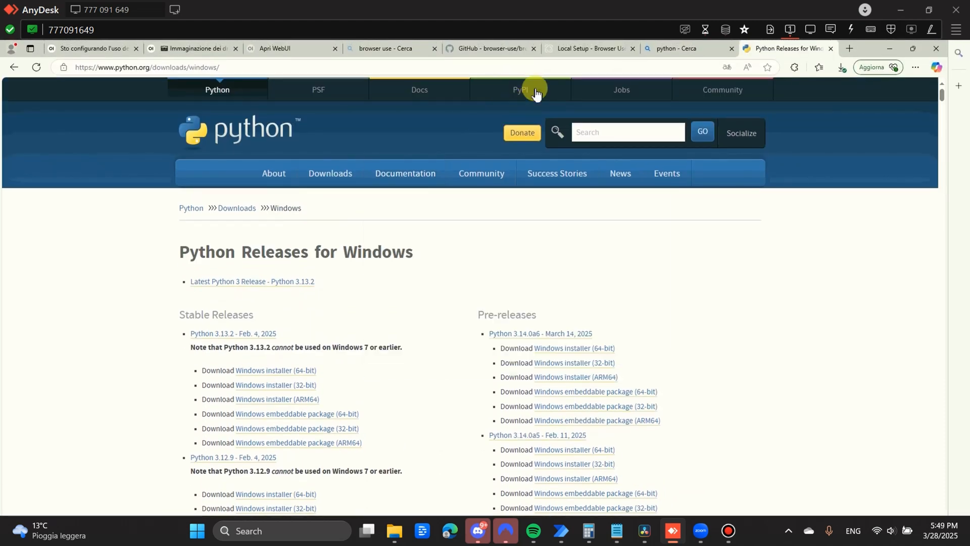
- Search Bing from the address bar for 'visual studio code'
click(147, 67)
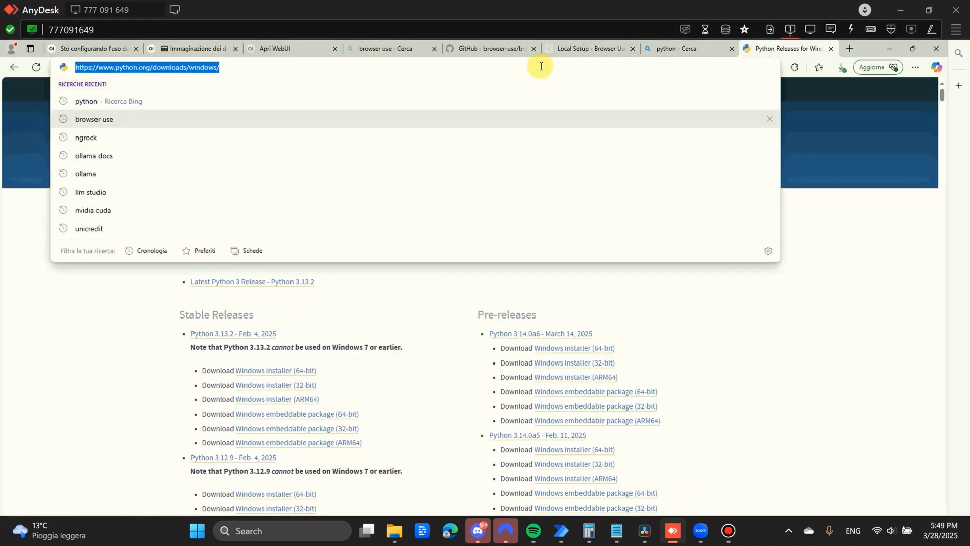
text(visual)
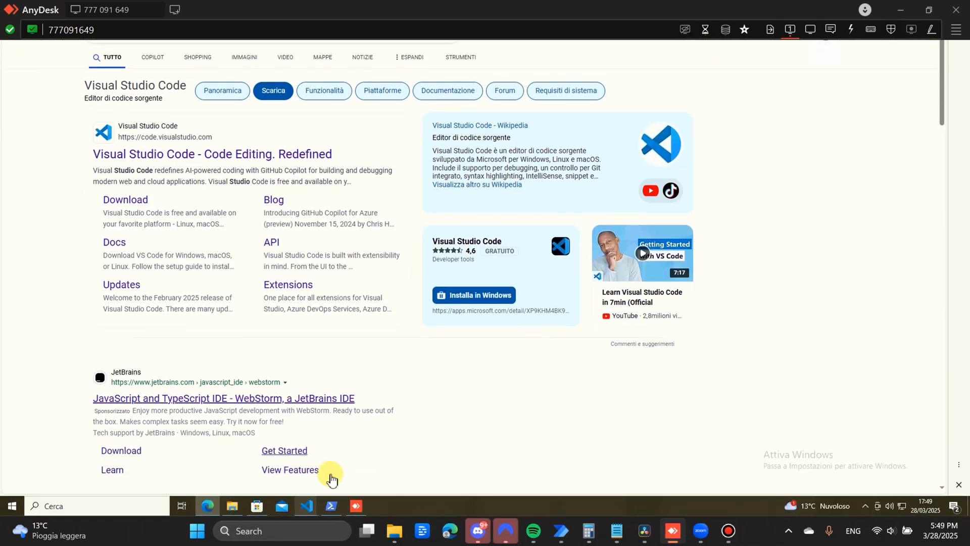
mouse_move(307, 506)
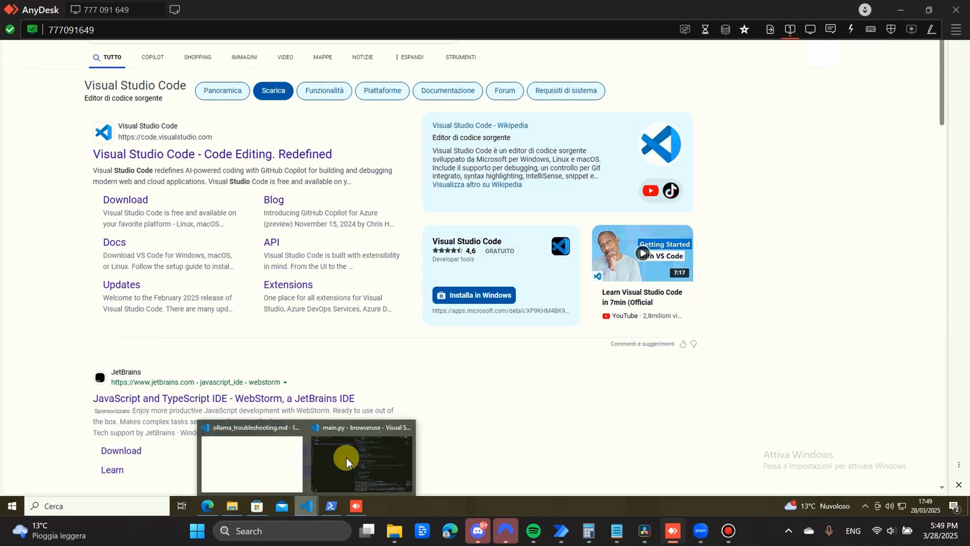
click(362, 462)
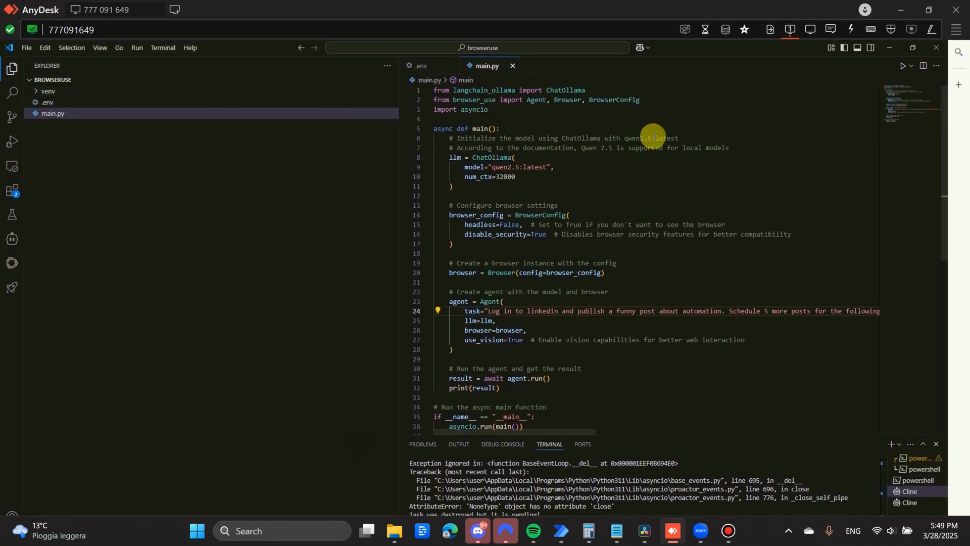
mouse_move(573, 109)
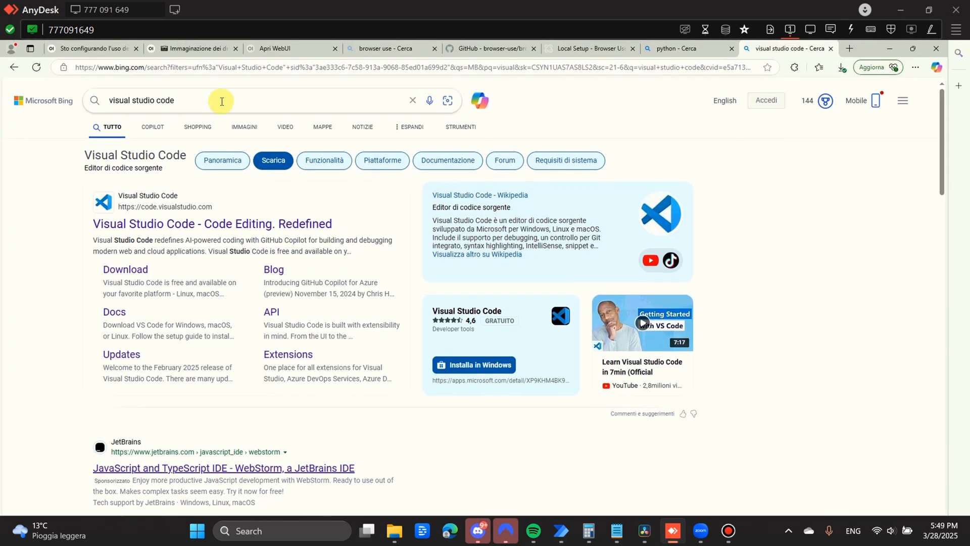
- Search 'browser use', open its GitHub repo and select 'browser-use' in the Quick start pip command
key(ctrl+a)
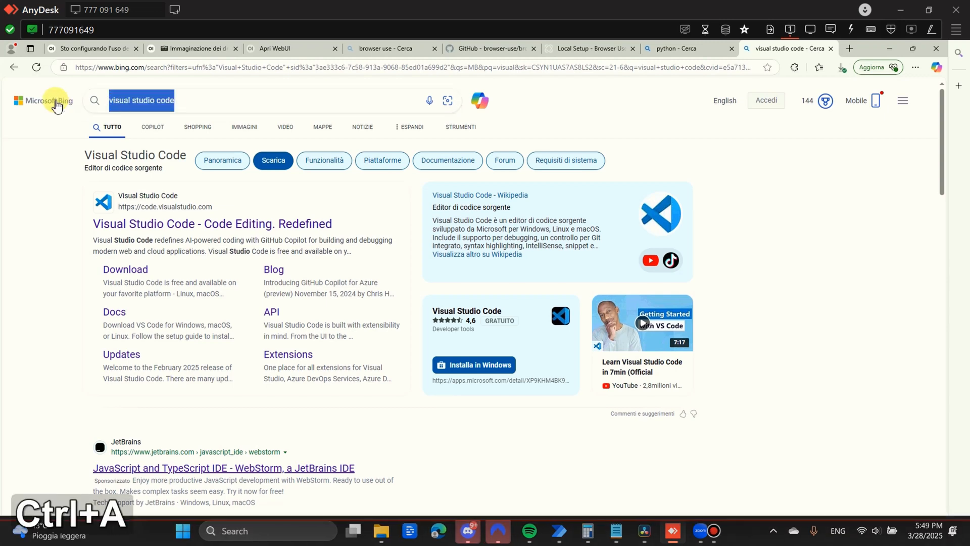
text(browser use)
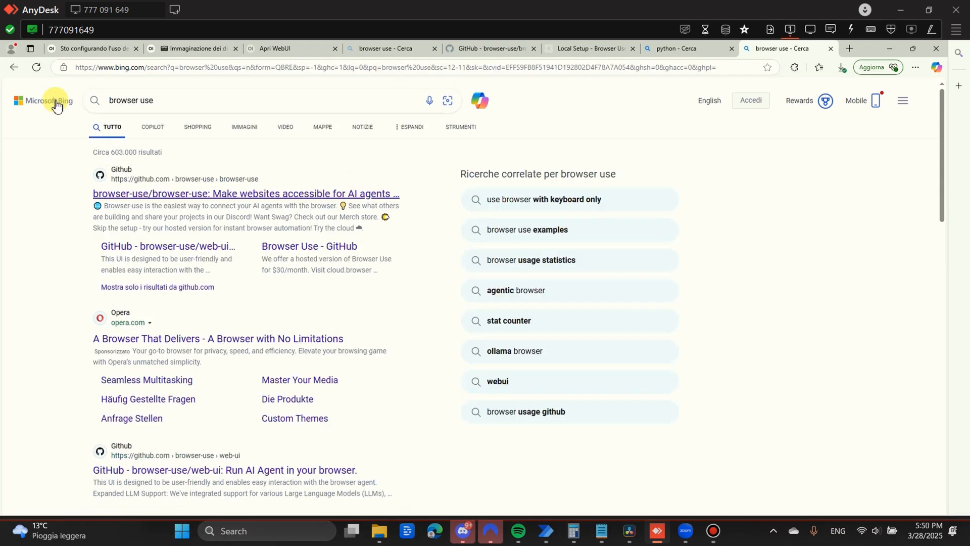
click(246, 193)
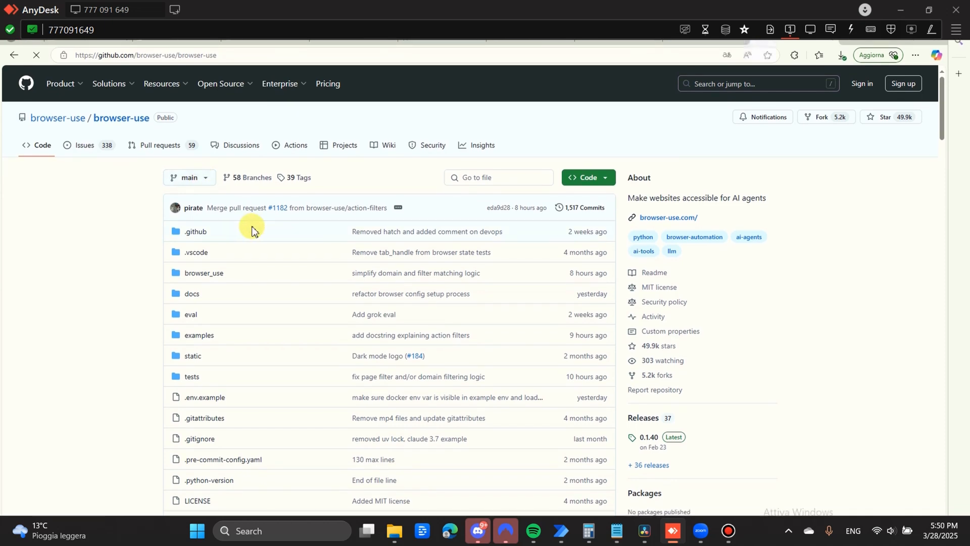
scroll(down, 3)
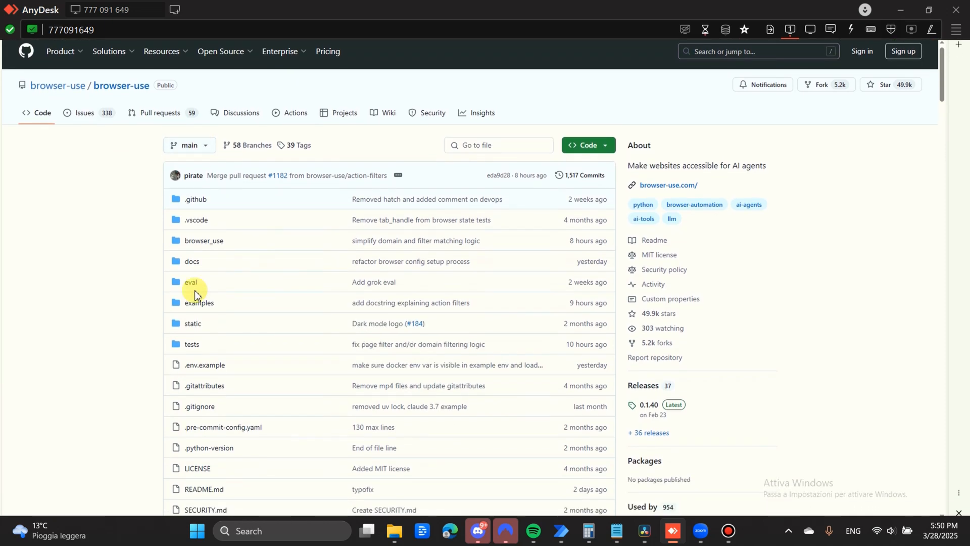
scroll(down, 3)
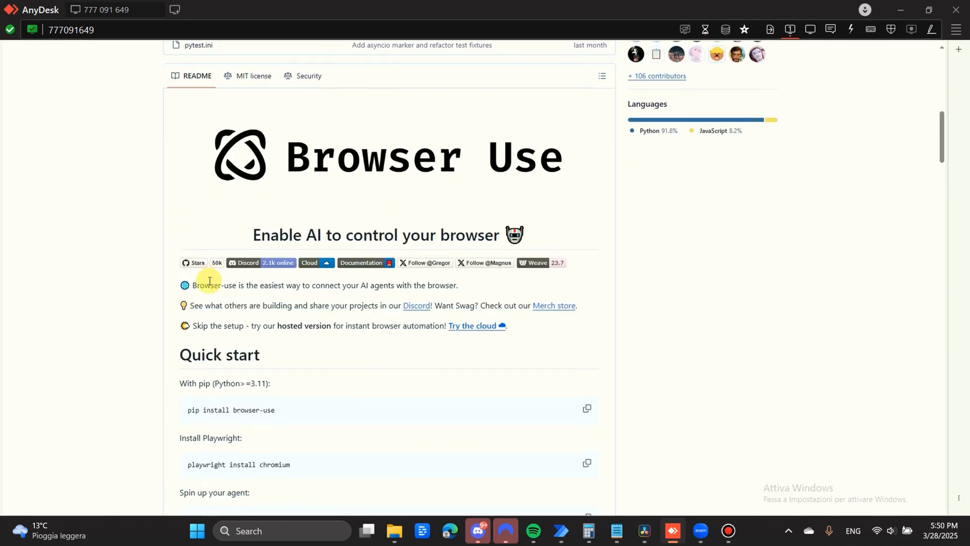
scroll(down, 3)
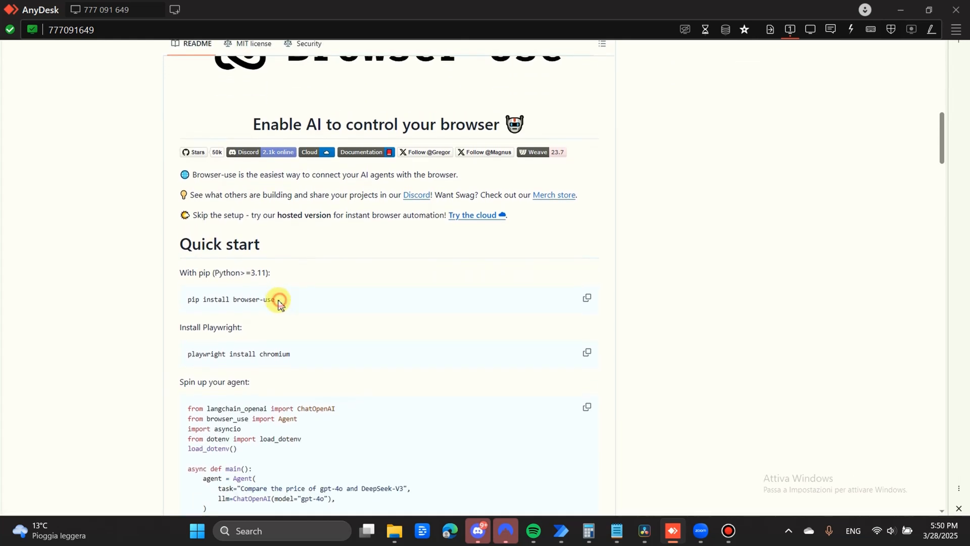
double_click(229, 299)
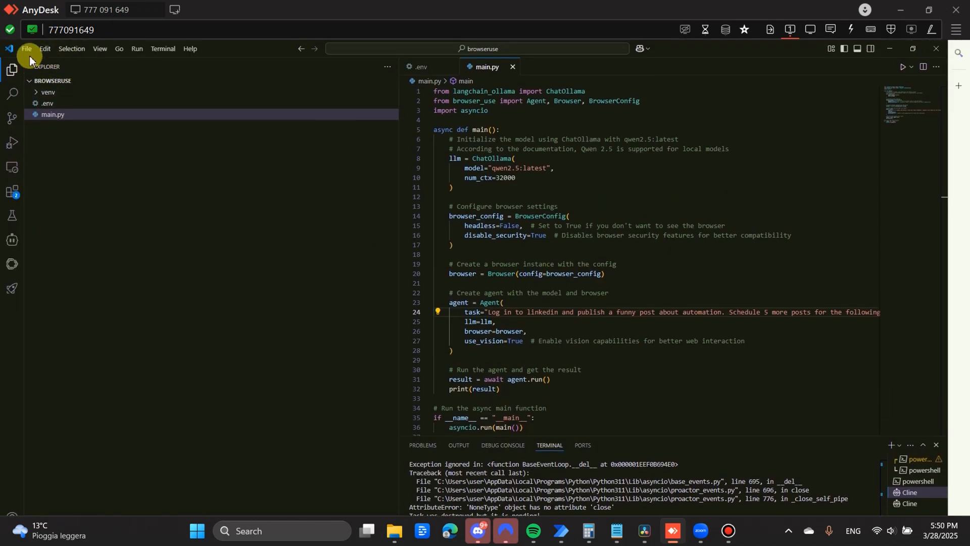
- Open the C:\Dev\browseruse folder as the VS Code workspace
click(26, 48)
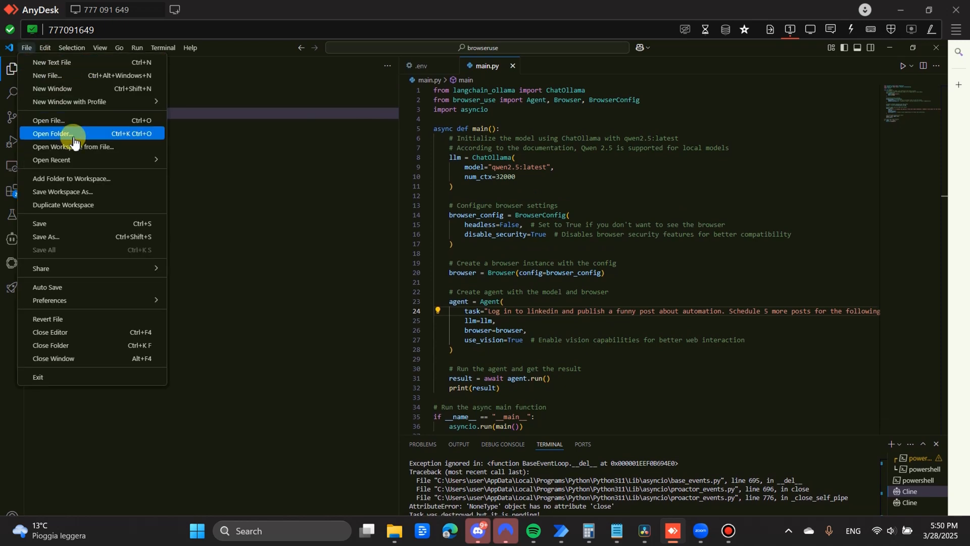
click(50, 133)
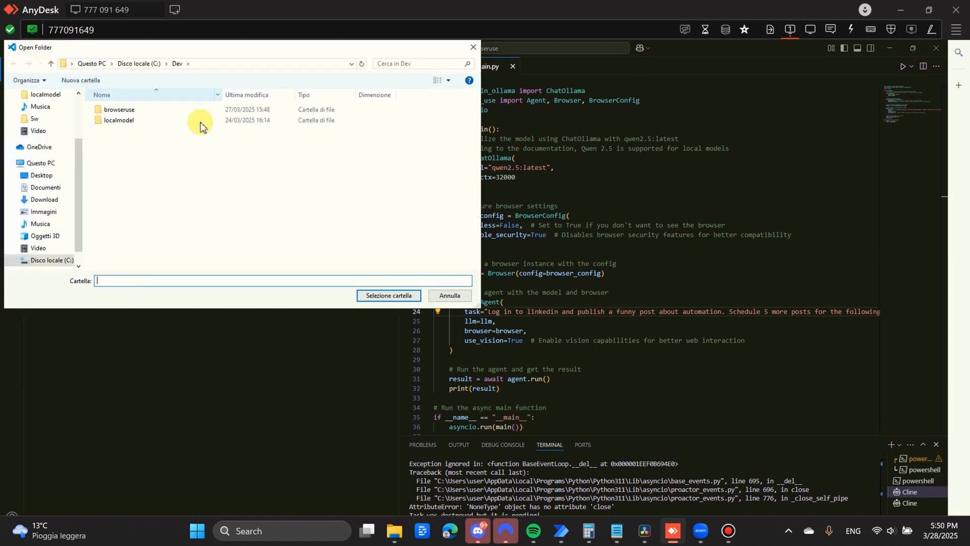
click(119, 110)
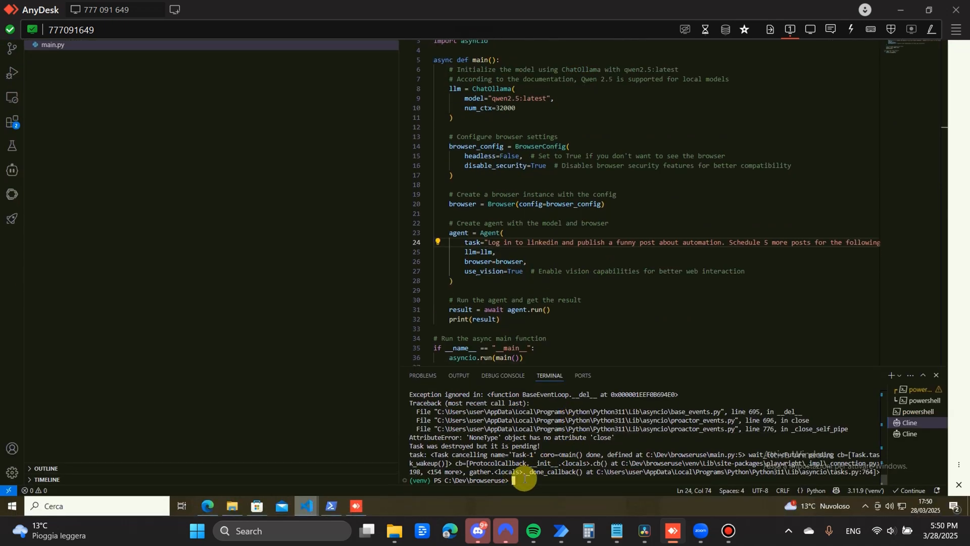
text(ollama pull qwen2.5)
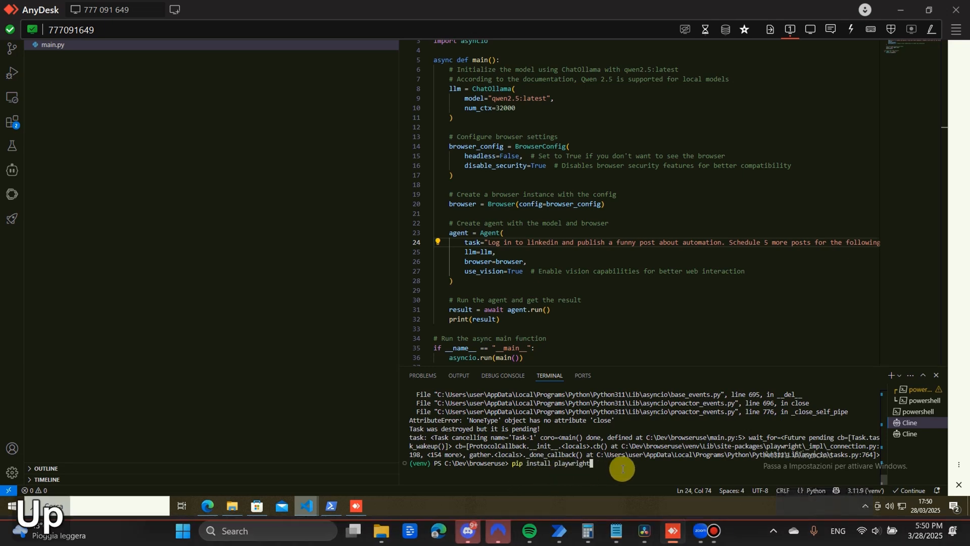
text(ipconfig)
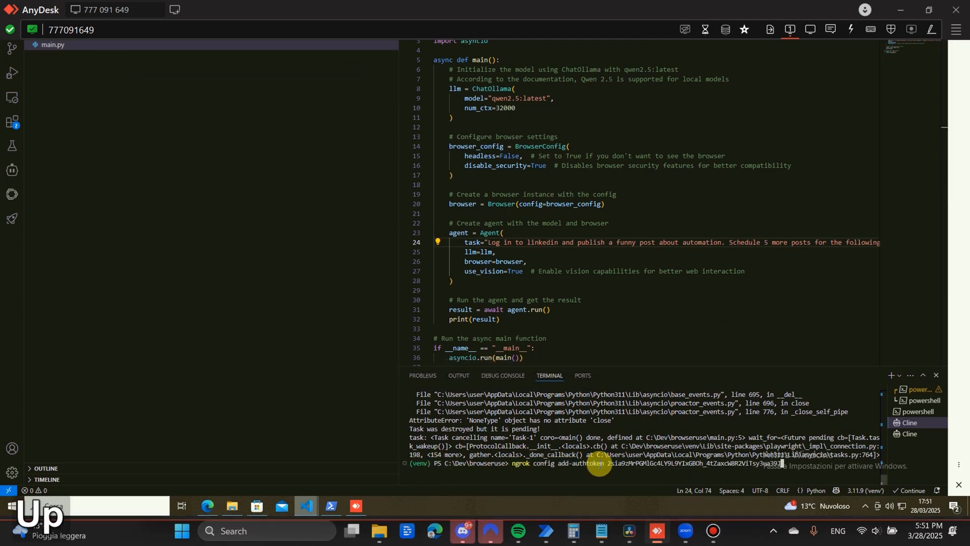
text(ollama ls)
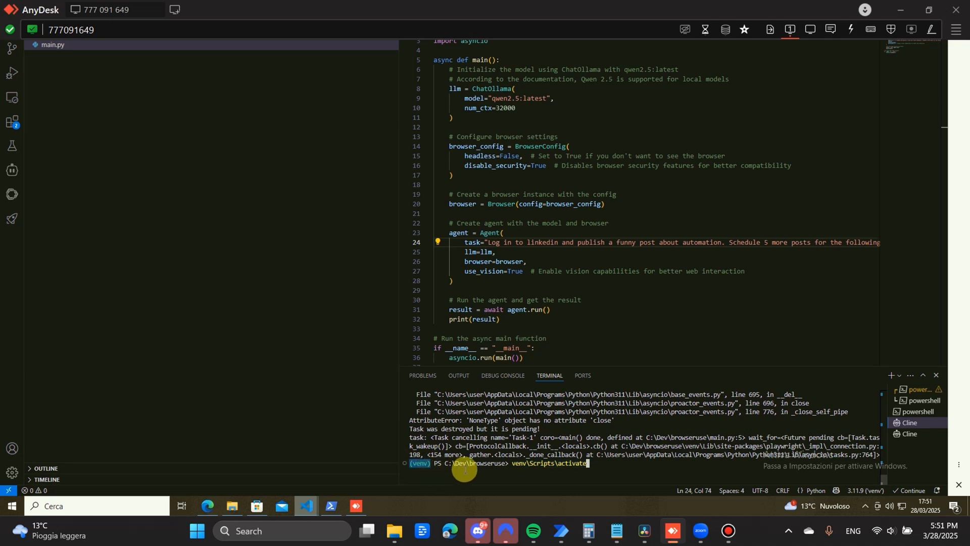
mouse_move(600, 460)
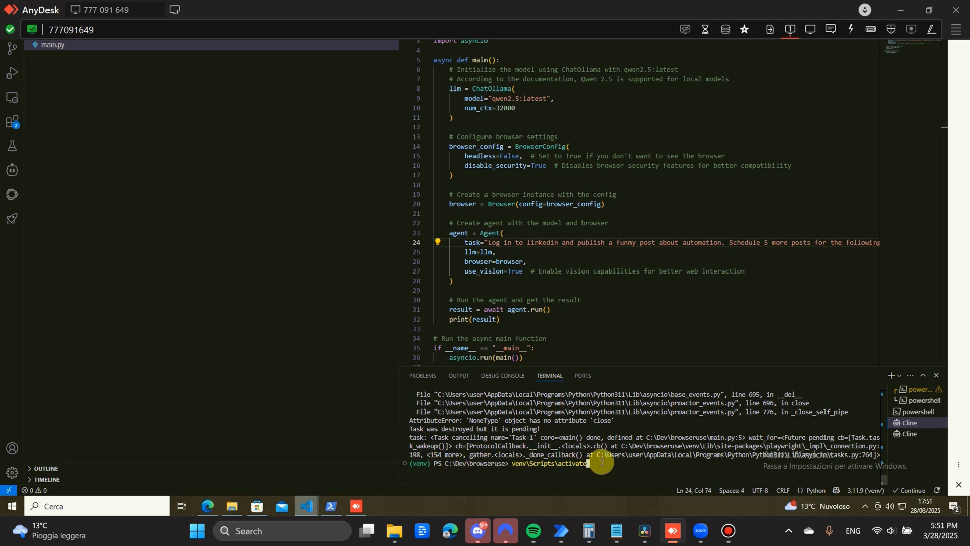
text(ollama list)
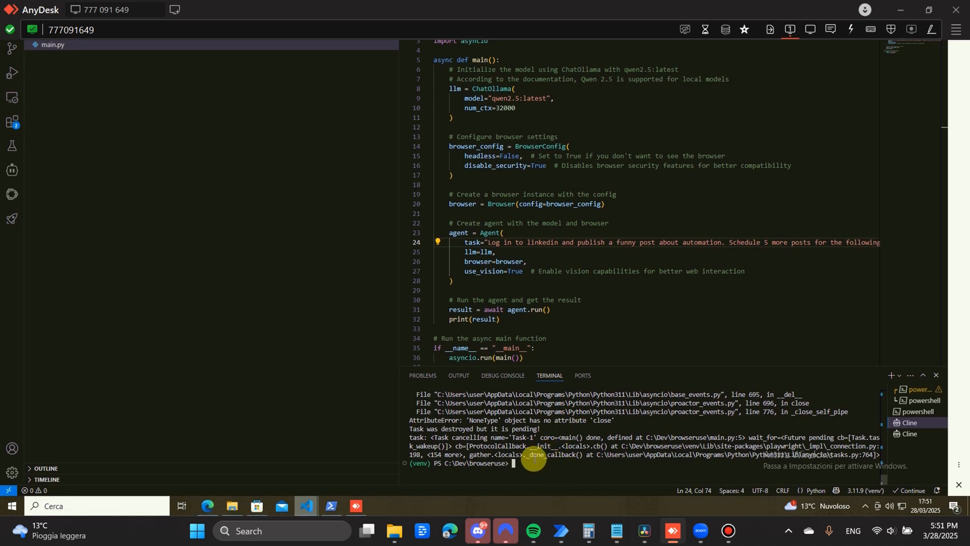
mouse_move(518, 468)
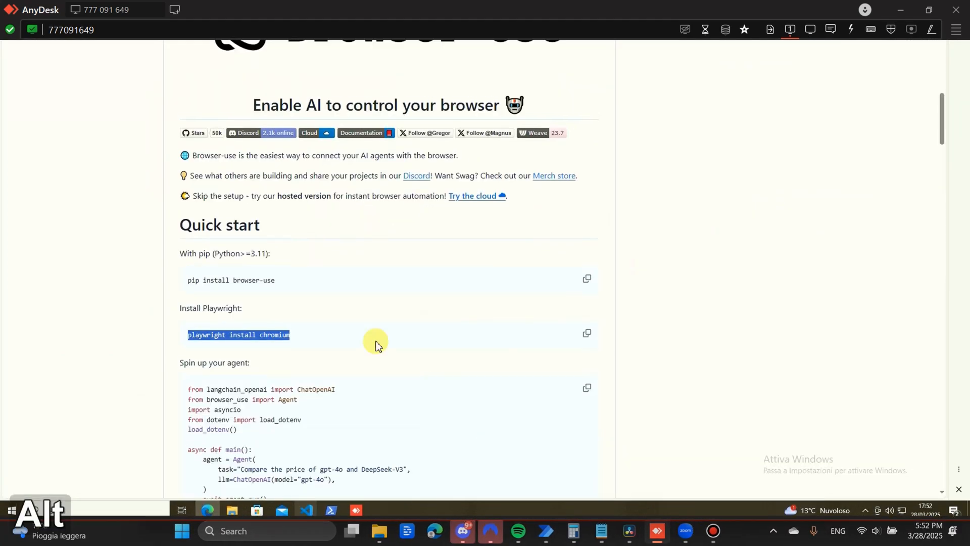
- Scroll the browser-use README down to the 'playwright install chromium' command
scroll(down, 3)
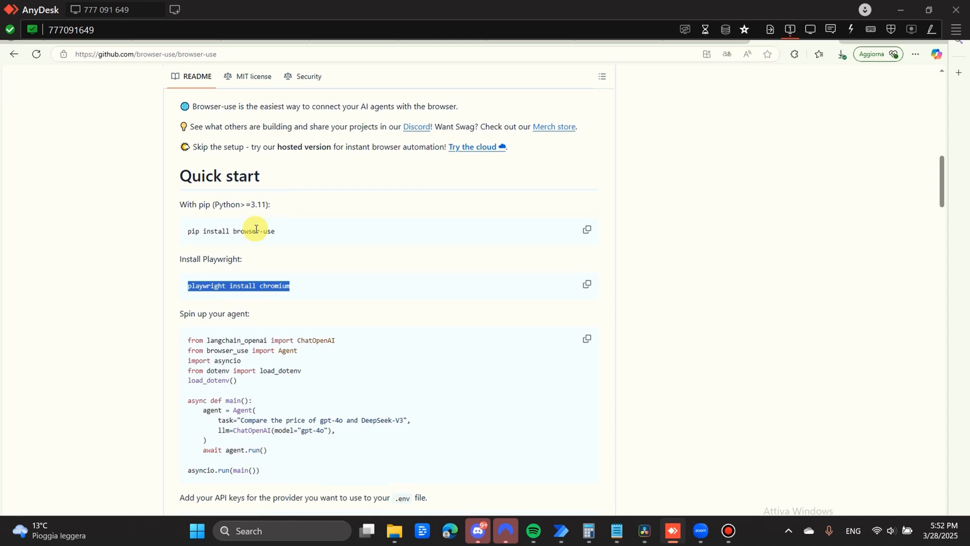
- In a new tab, search 'ollama docs', open ollama.com and check the running Ollama tray app
click(848, 49)
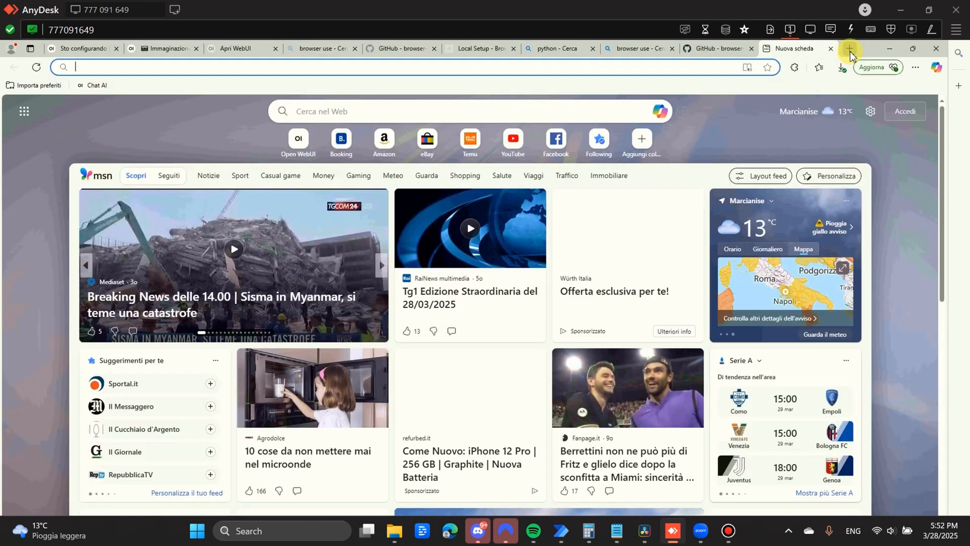
text(ollama docs)
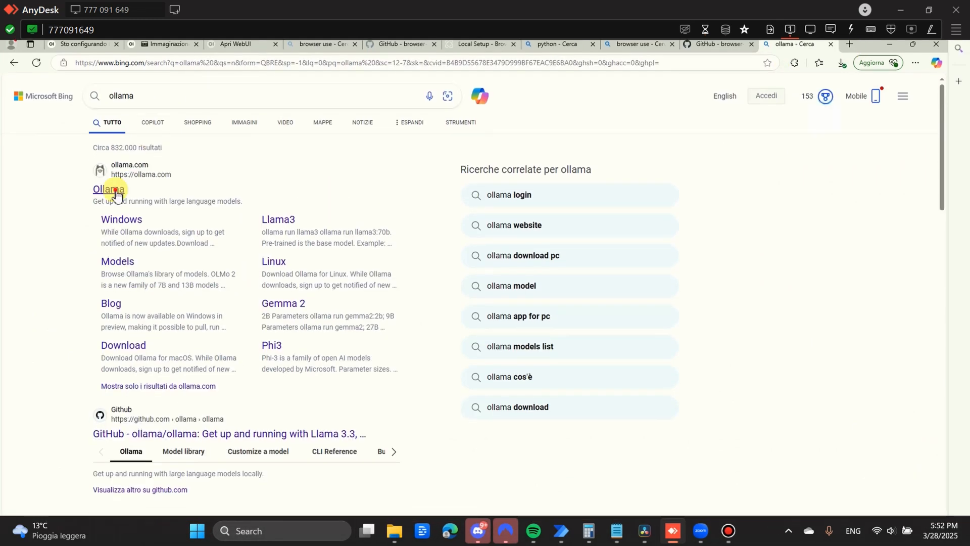
click(108, 190)
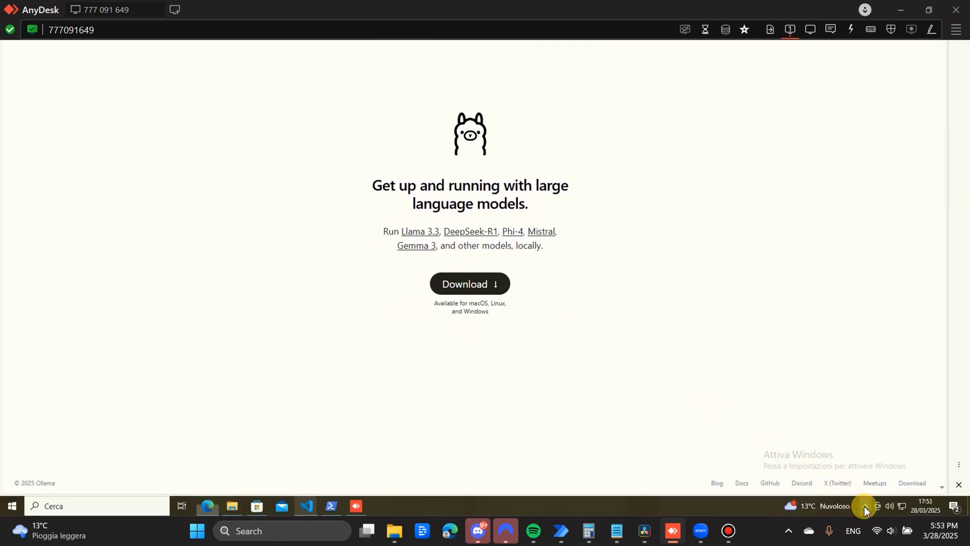
click(864, 510)
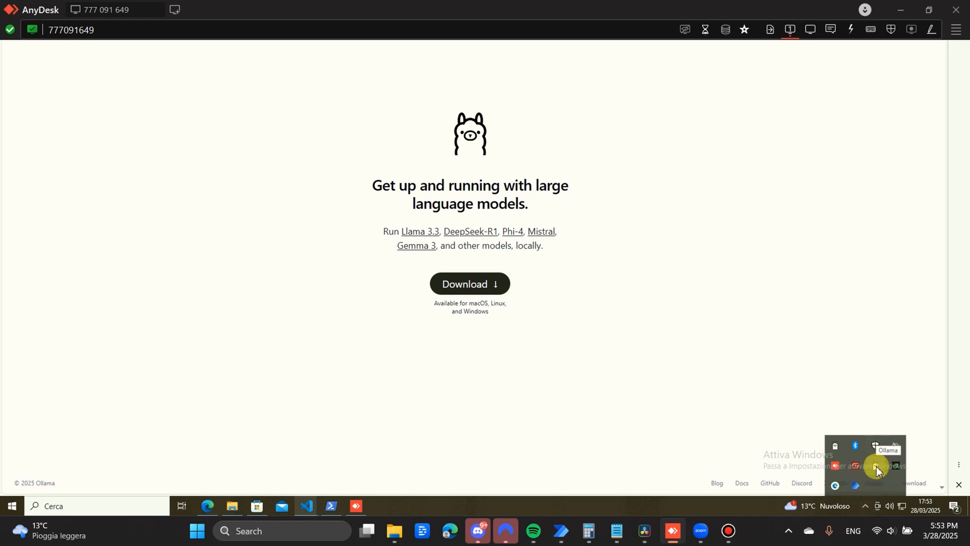
click(876, 466)
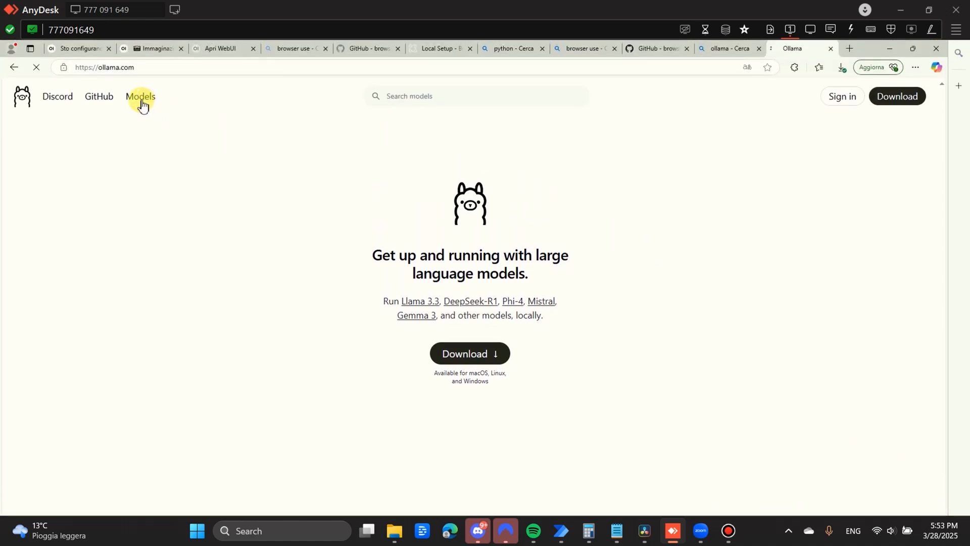
- Browse Ollama's Models library down to the qwen2.5 model and its run command
click(141, 96)
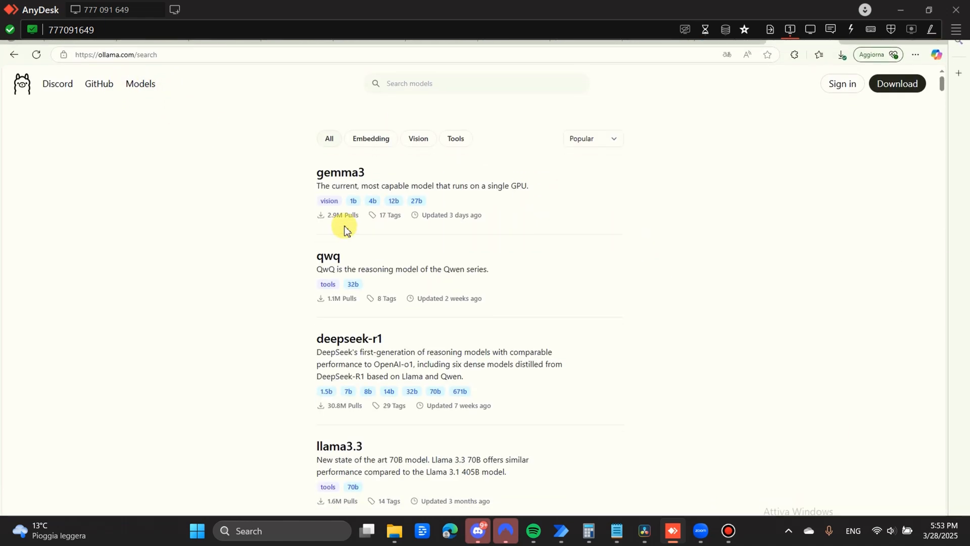
scroll(down, 3)
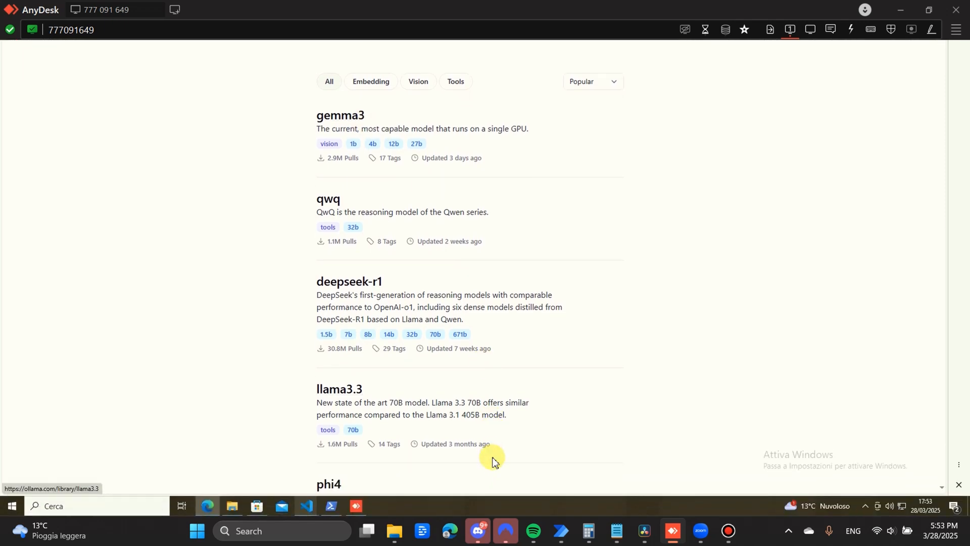
mouse_move(336, 507)
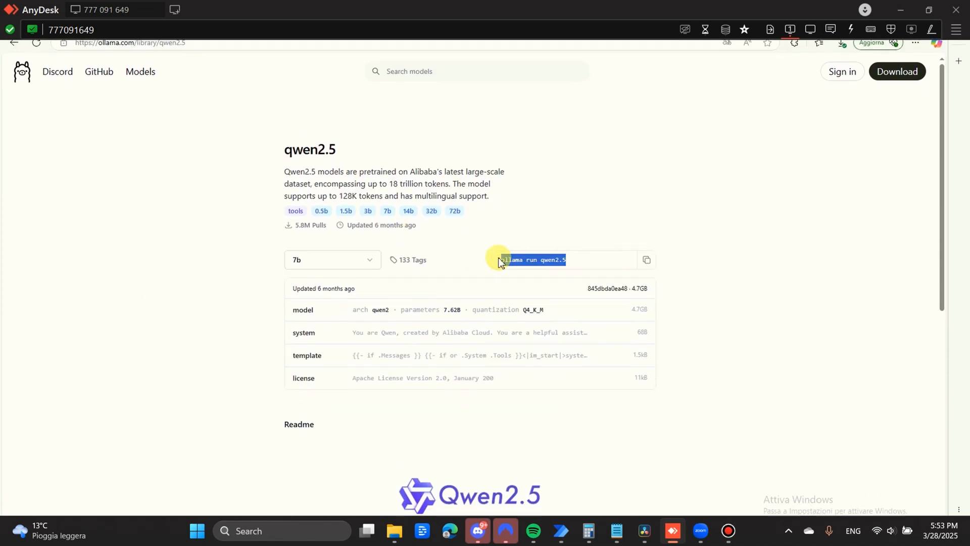
scroll(down, 3)
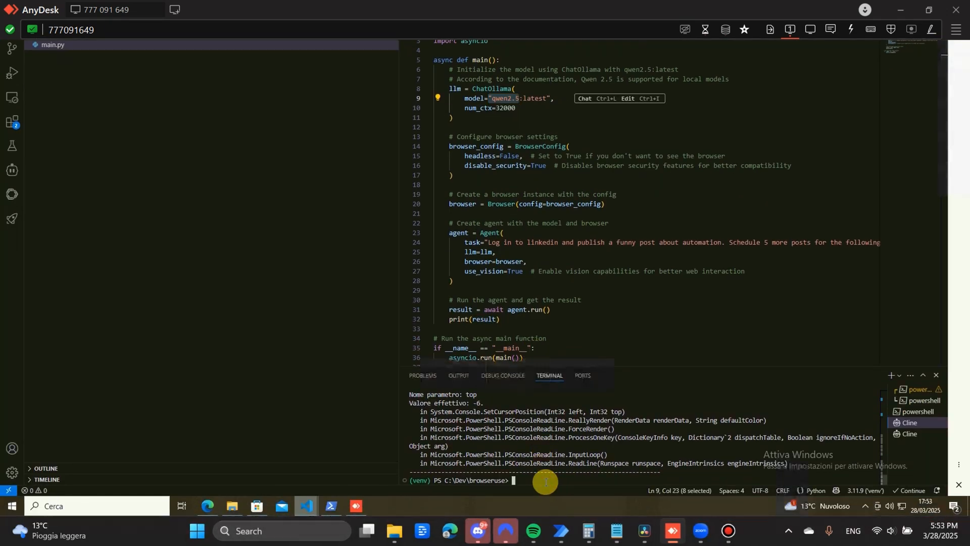
- Enter 'ollama pull qwen2.5' in the project terminal
text(ollama pull qwen2.5)
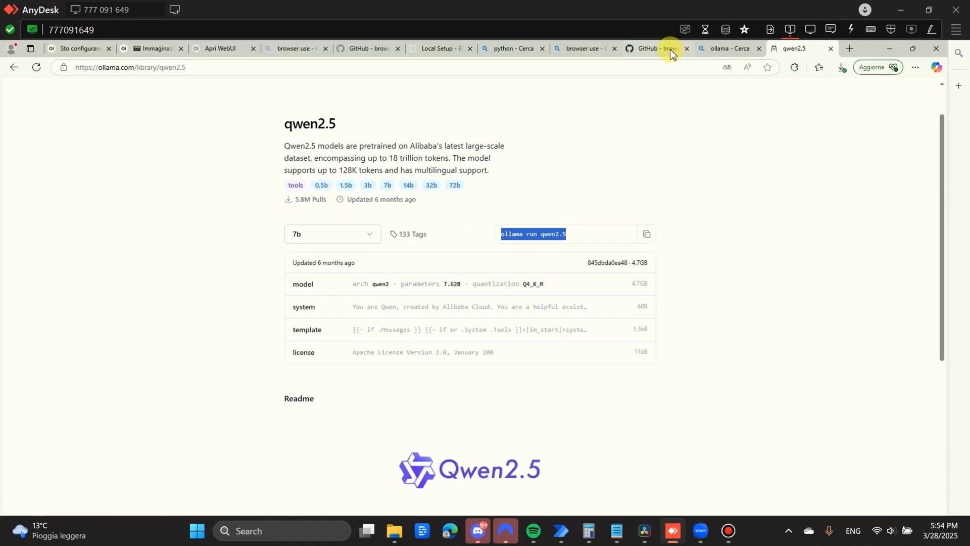
- Return to the browser-use GitHub README and highlight its '.env' setup mention
click(653, 48)
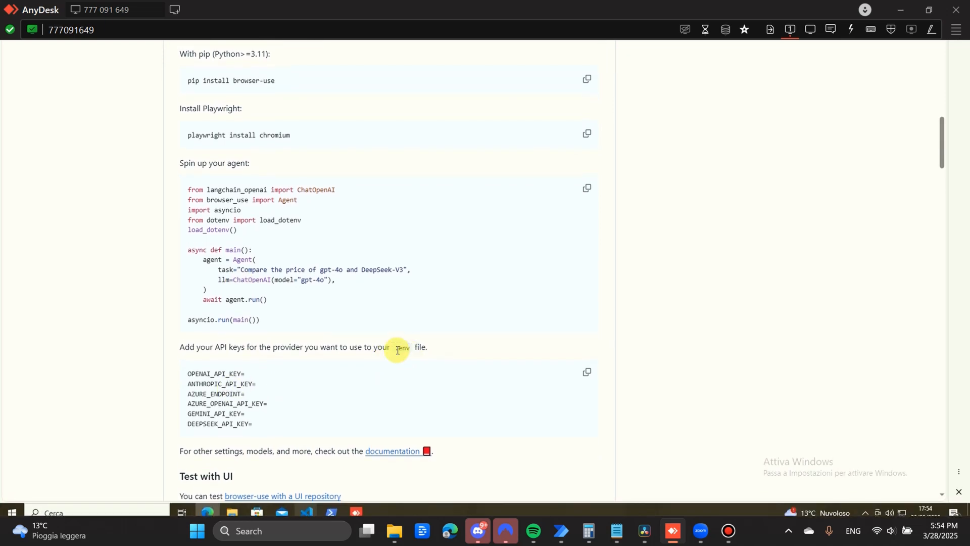
double_click(215, 372)
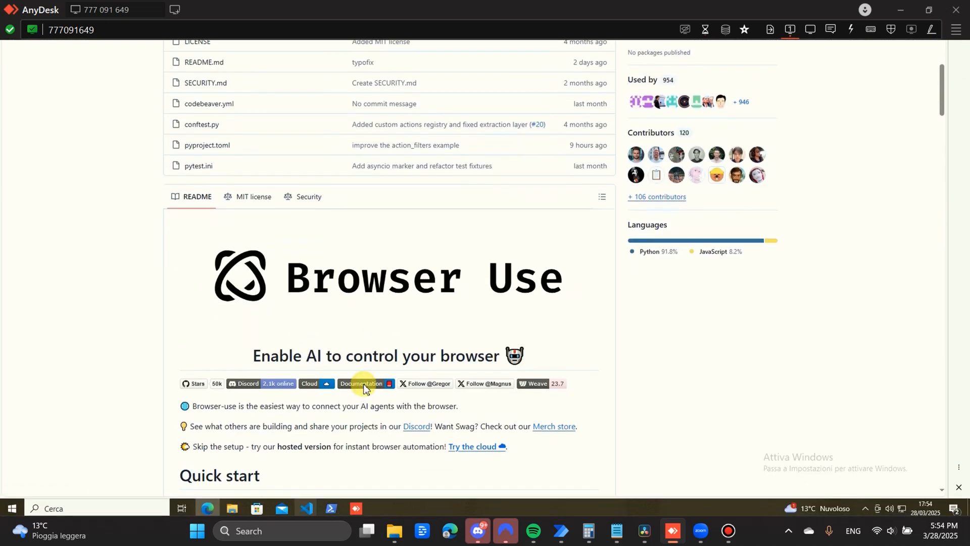
- Open the Supported Models docs page and select the Ollama qwen2.5 example code
click(362, 383)
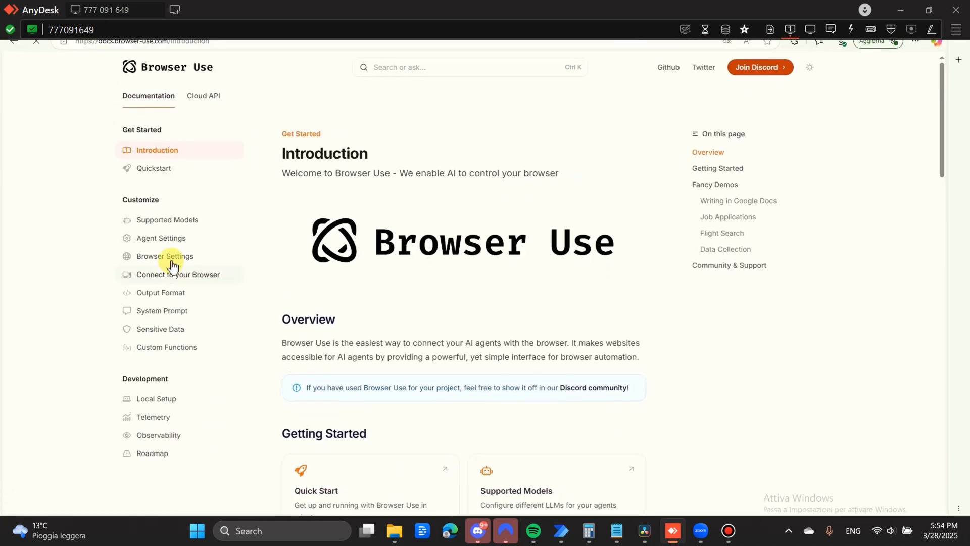
click(167, 220)
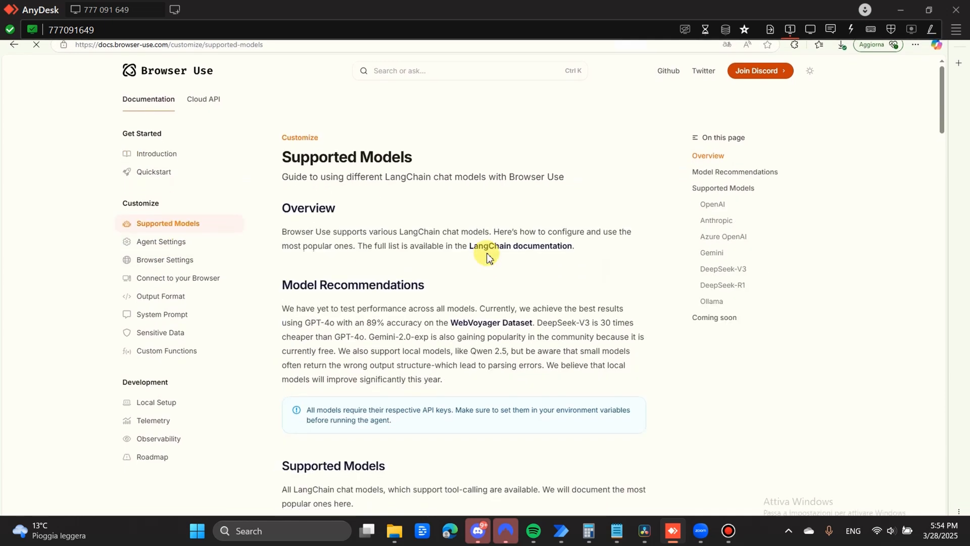
scroll(down, 3)
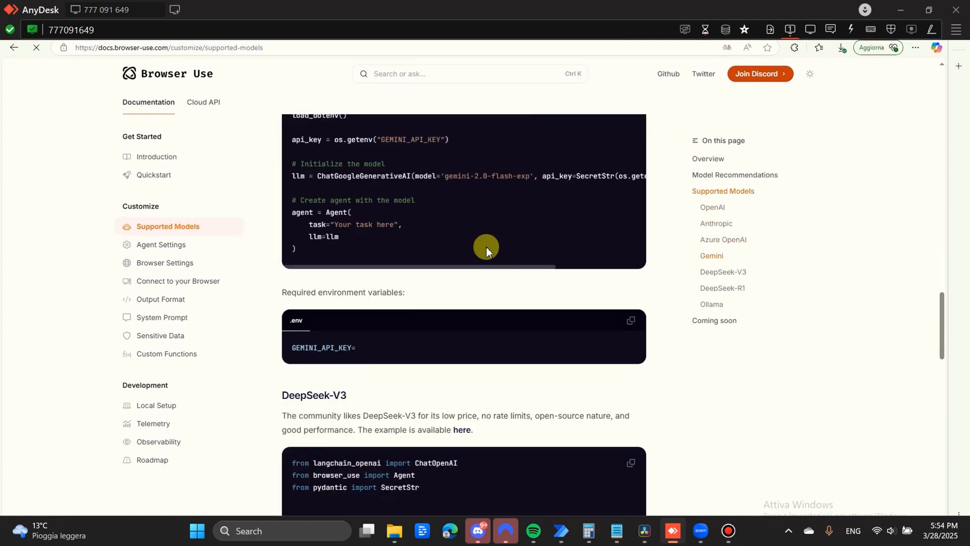
scroll(down, 3)
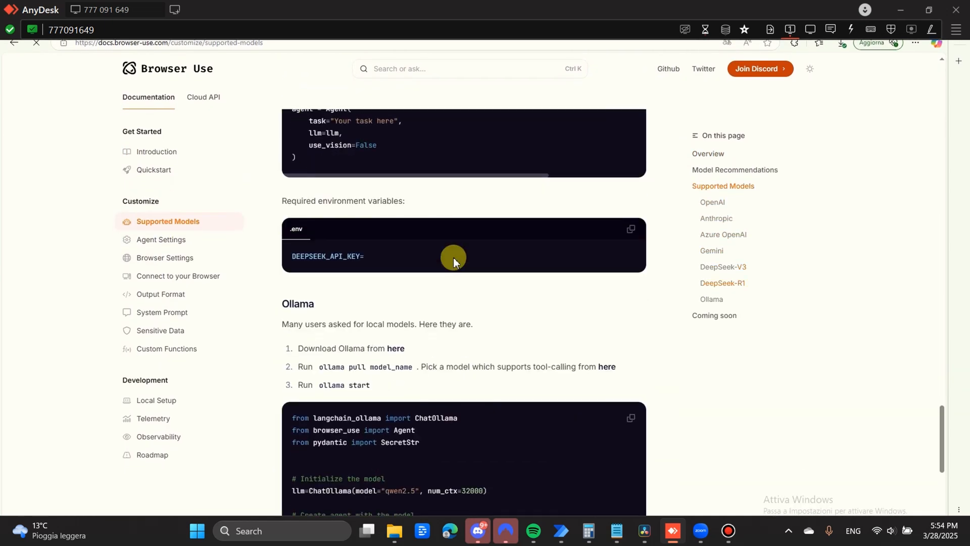
scroll(down, 3)
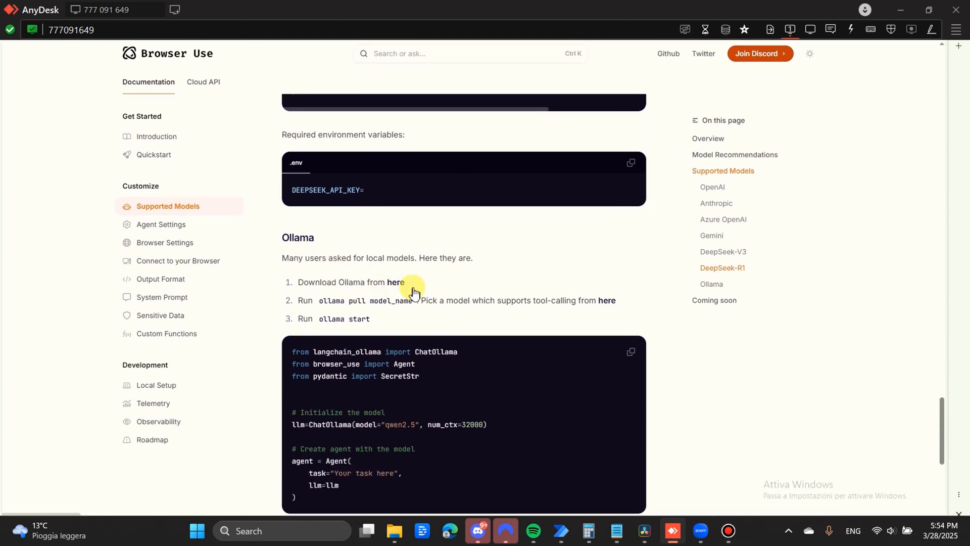
scroll(down, 3)
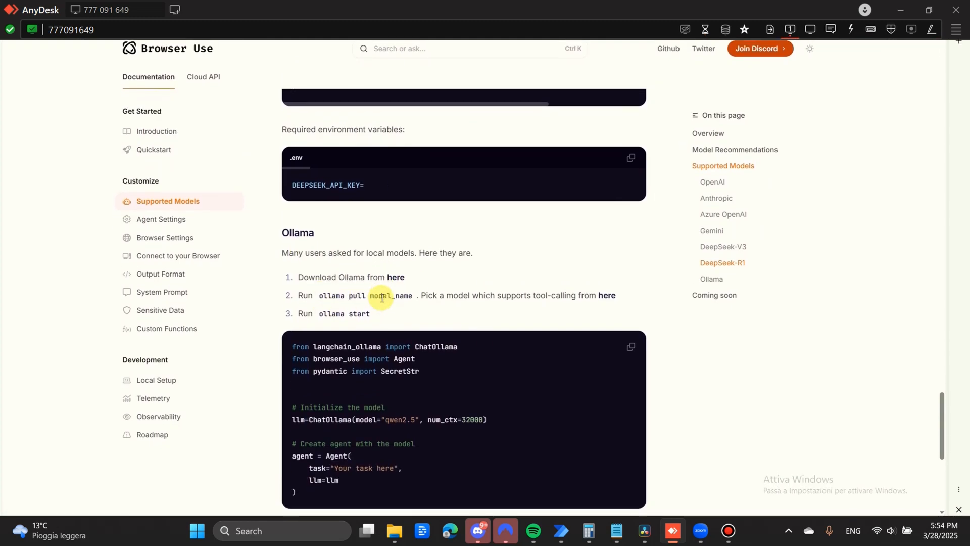
mouse_move(343, 297)
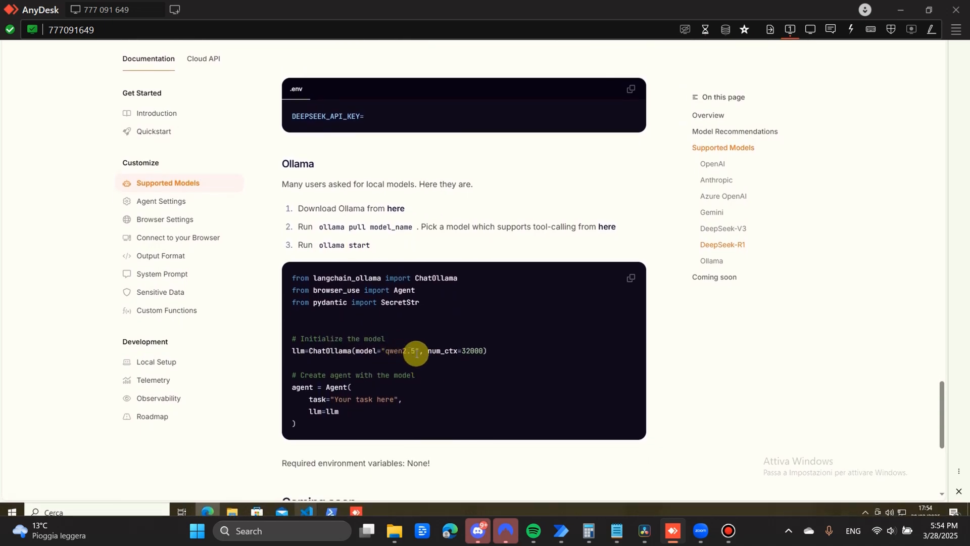
scroll(down, 3)
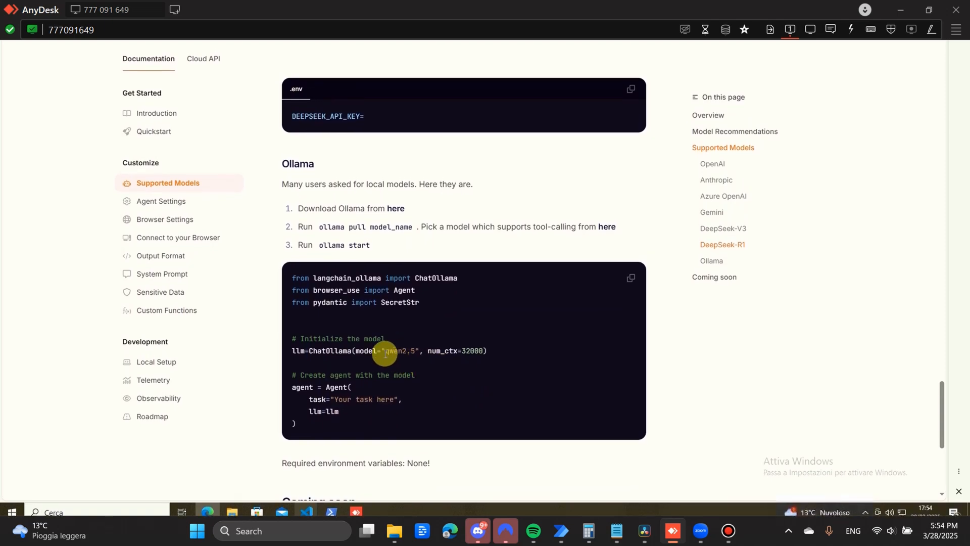
double_click(399, 350)
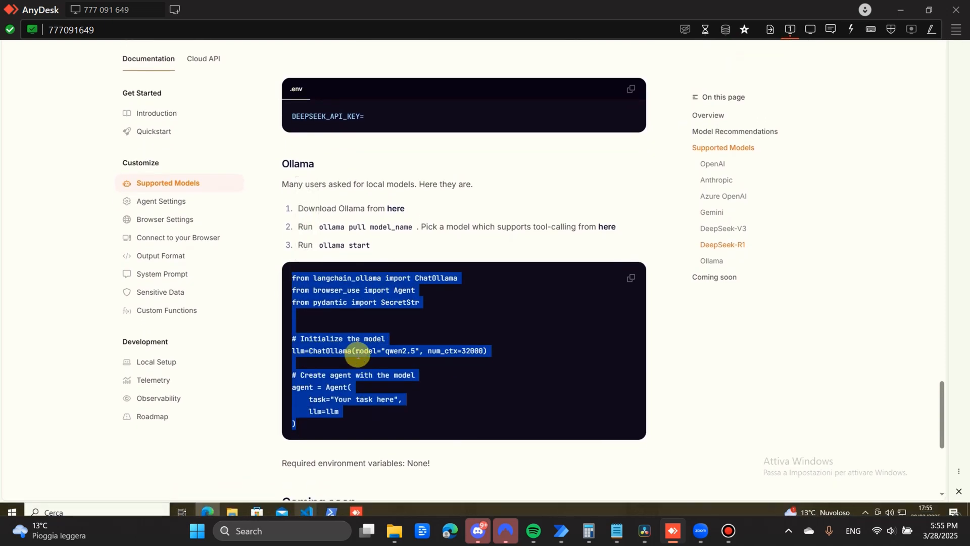
mouse_move(307, 514)
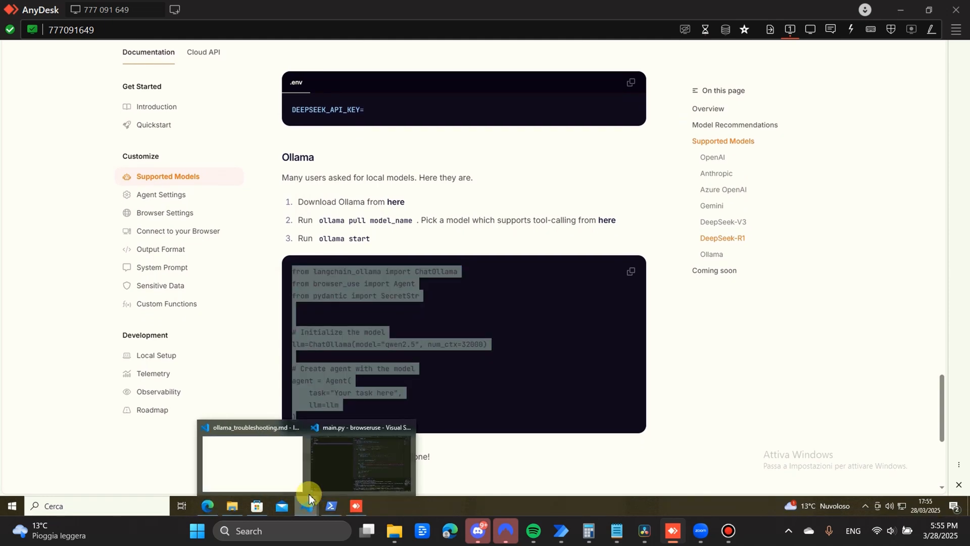
click(361, 461)
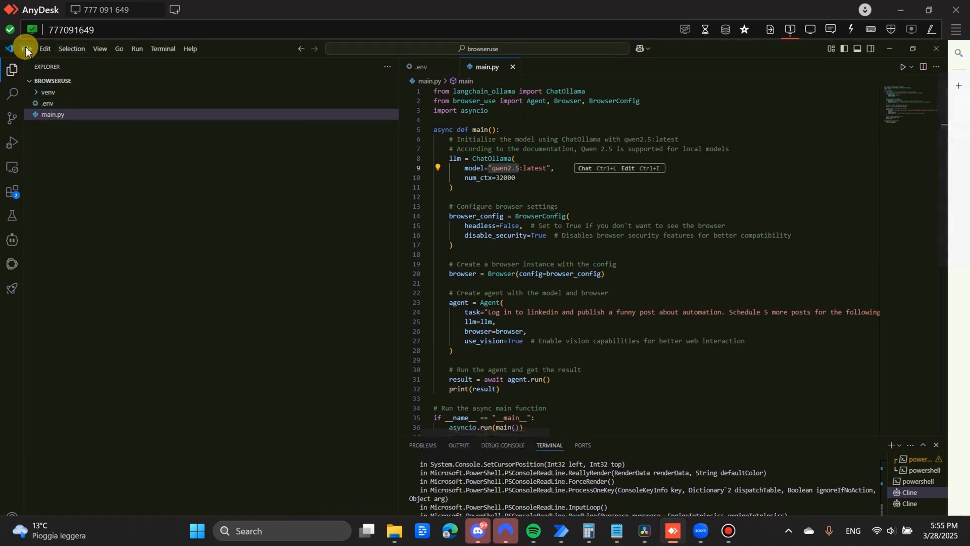
text(tes)
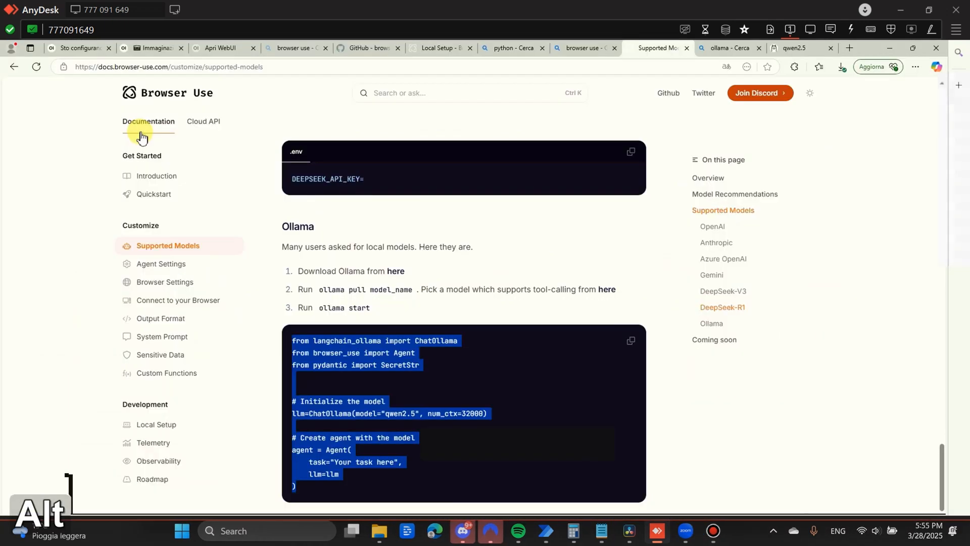
- Scroll in VS Code with main.py open beside the new test.py
scroll(down, 3)
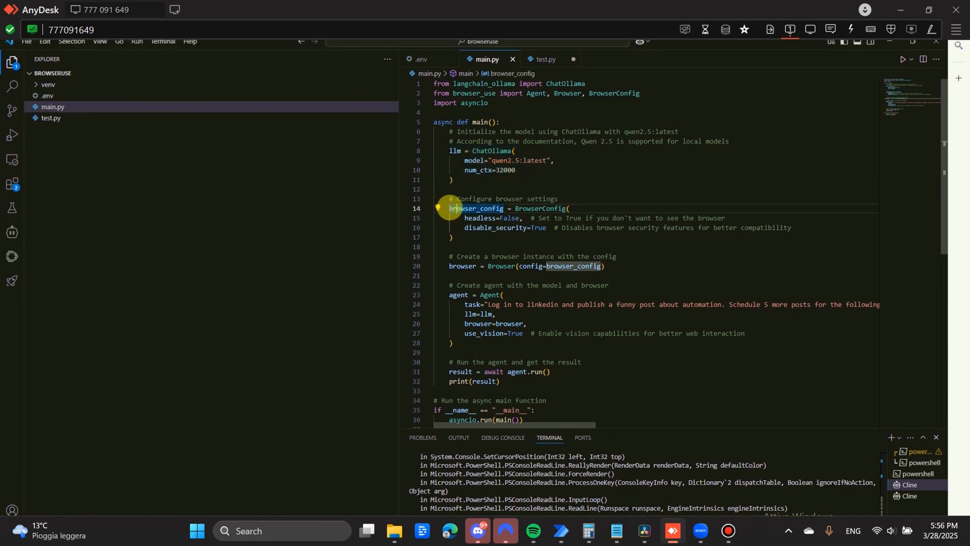
mouse_move(480, 208)
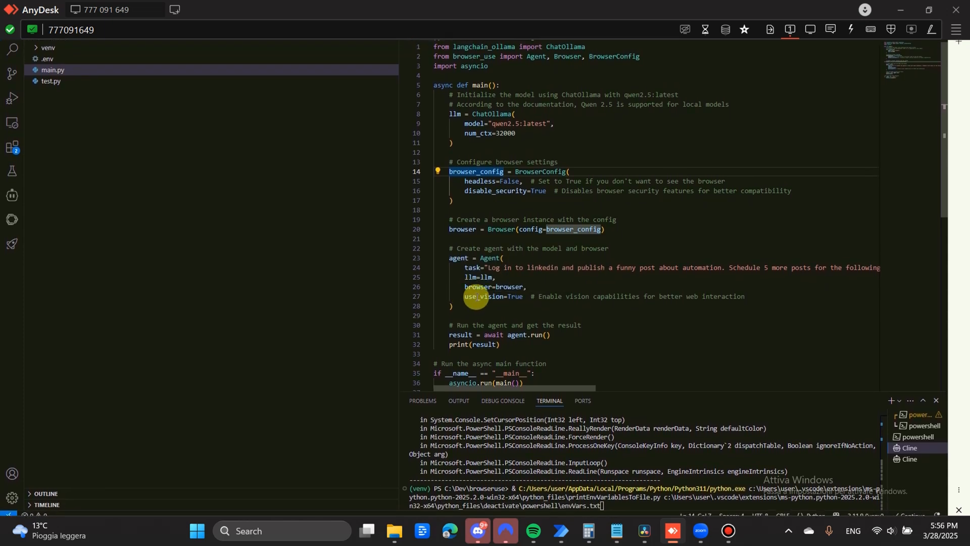
mouse_move(484, 296)
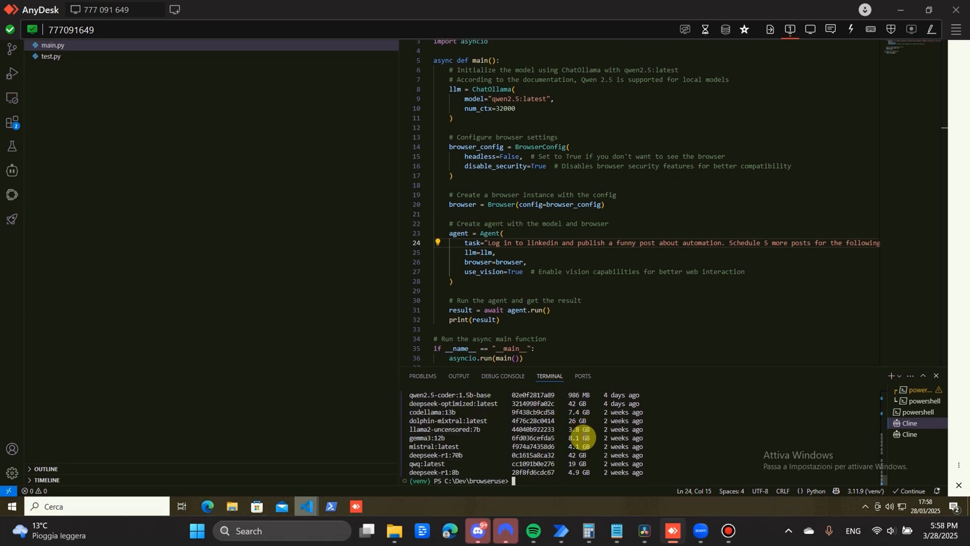
- Run 'ollama ls' to list local models, then launch the agent with 'python main.py'
text(ollama ls)
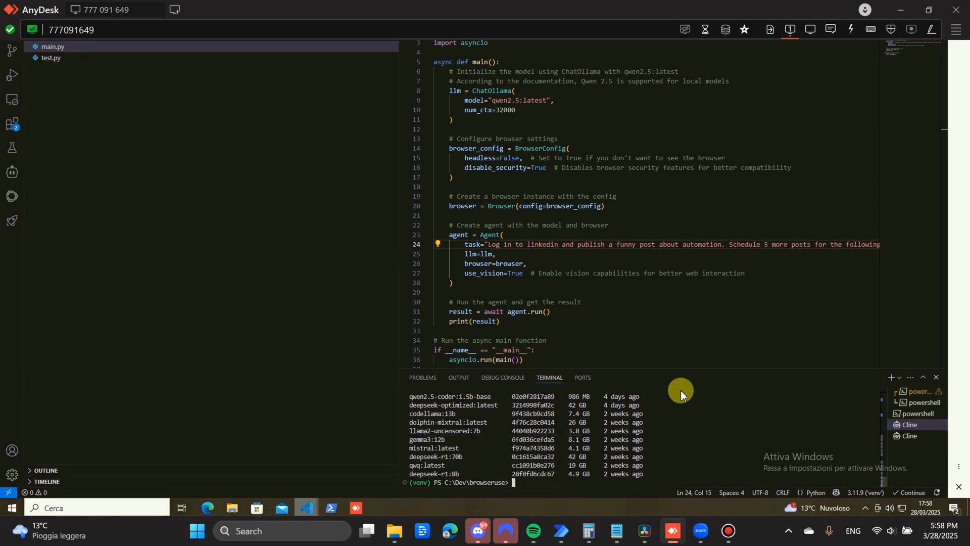
mouse_move(594, 418)
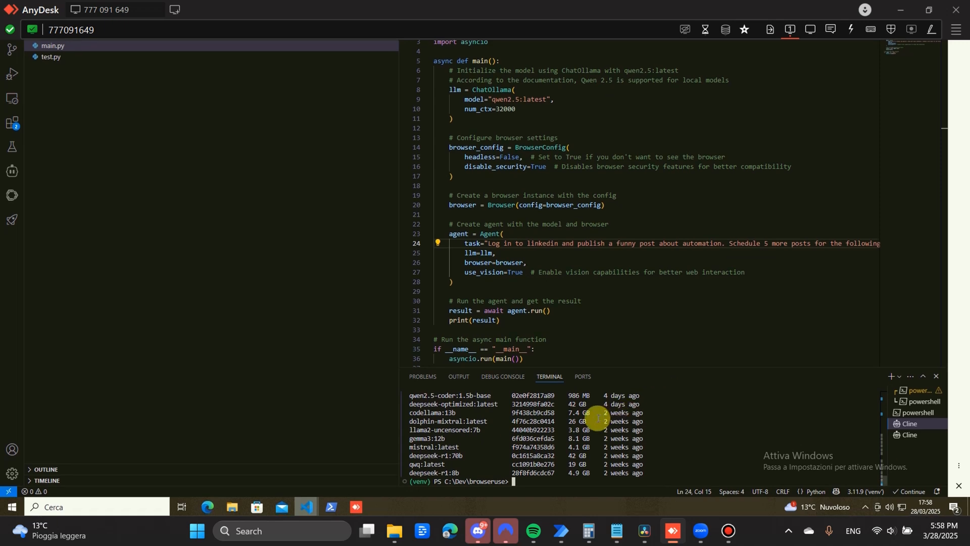
text(python main.py)
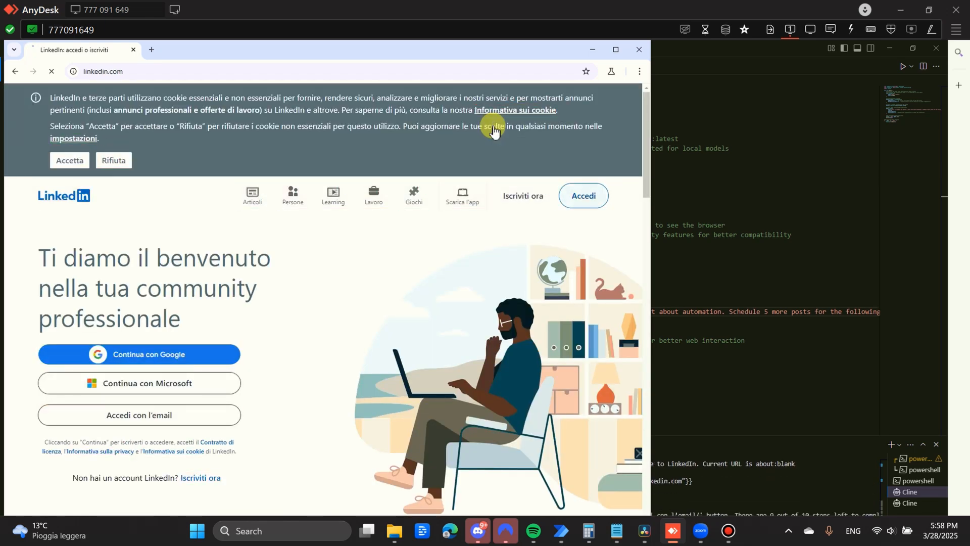
click(582, 196)
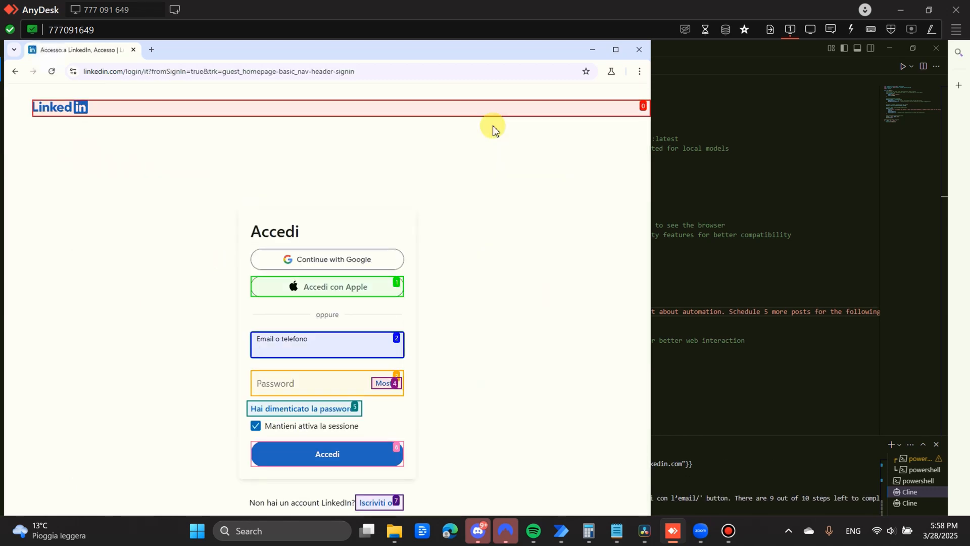
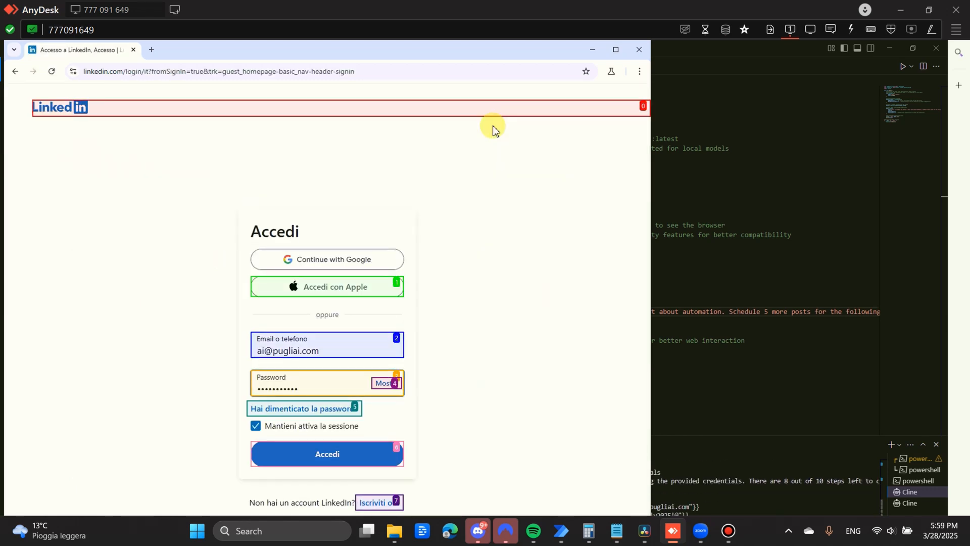
click(326, 454)
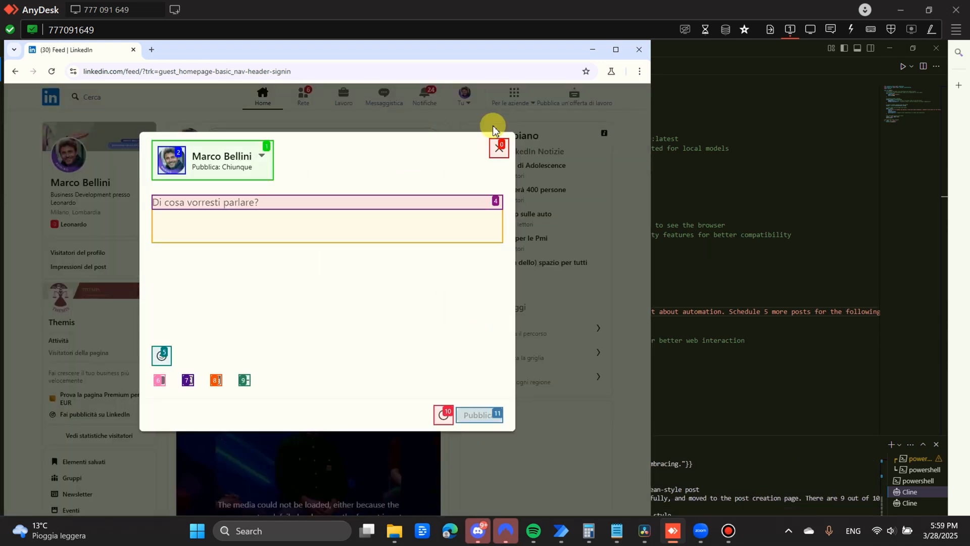
text(Toil not shall toil find, but)
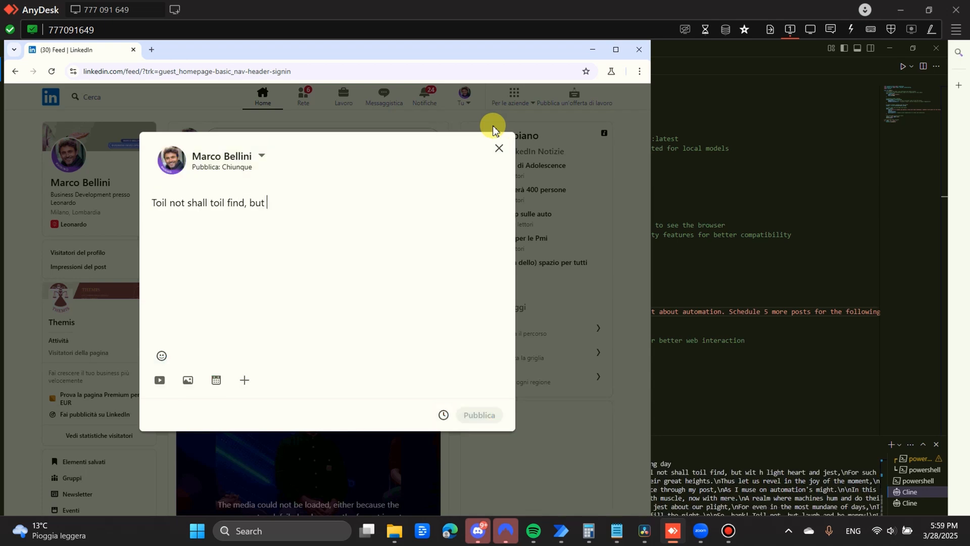